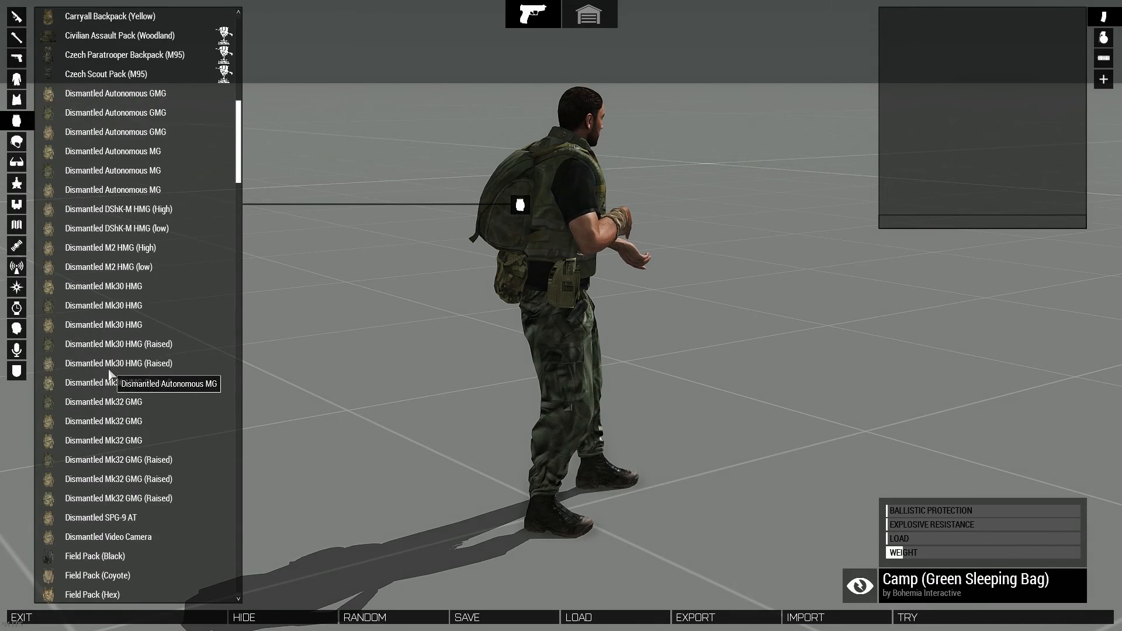
- Equip the Kitbag (Sage) backpack, then load a navy-coat civilian loadout
{"action": "scroll", "scroll_direction": "down", "scroll_amount": 3}
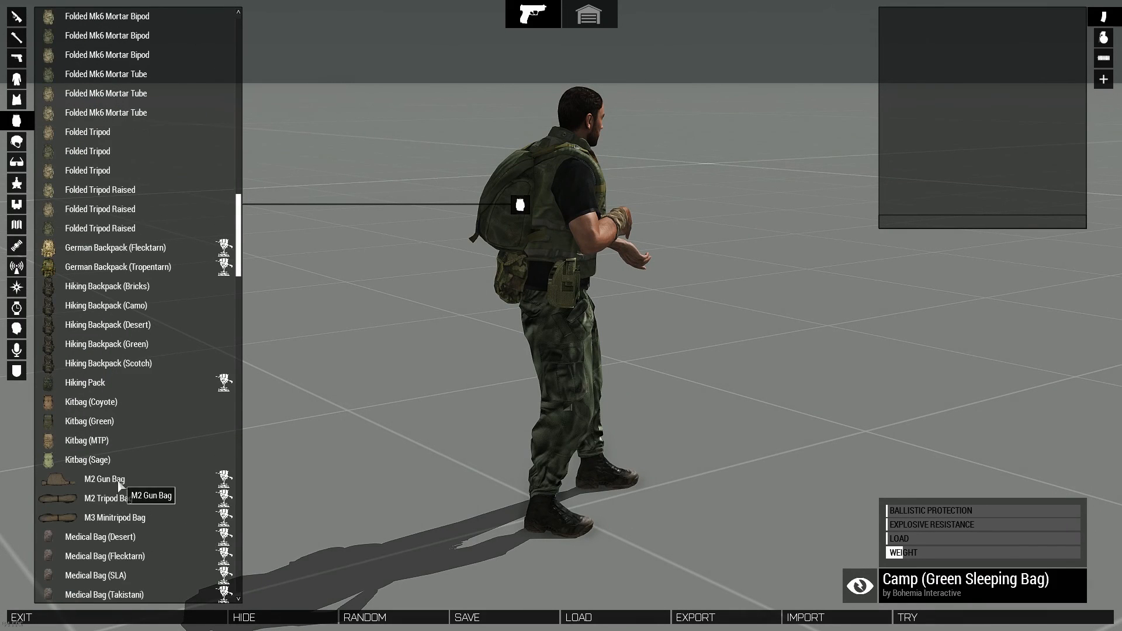
{"action": "left_click", "coordinate": [87, 460]}
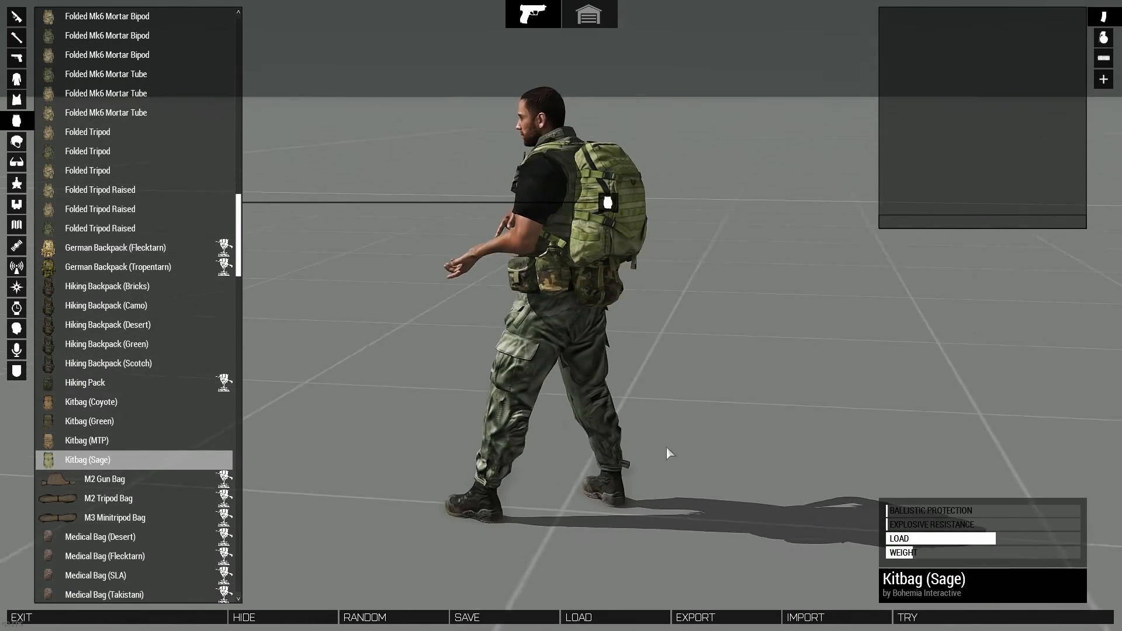
{"action": "scroll", "scroll_direction": "down", "scroll_amount": 3}
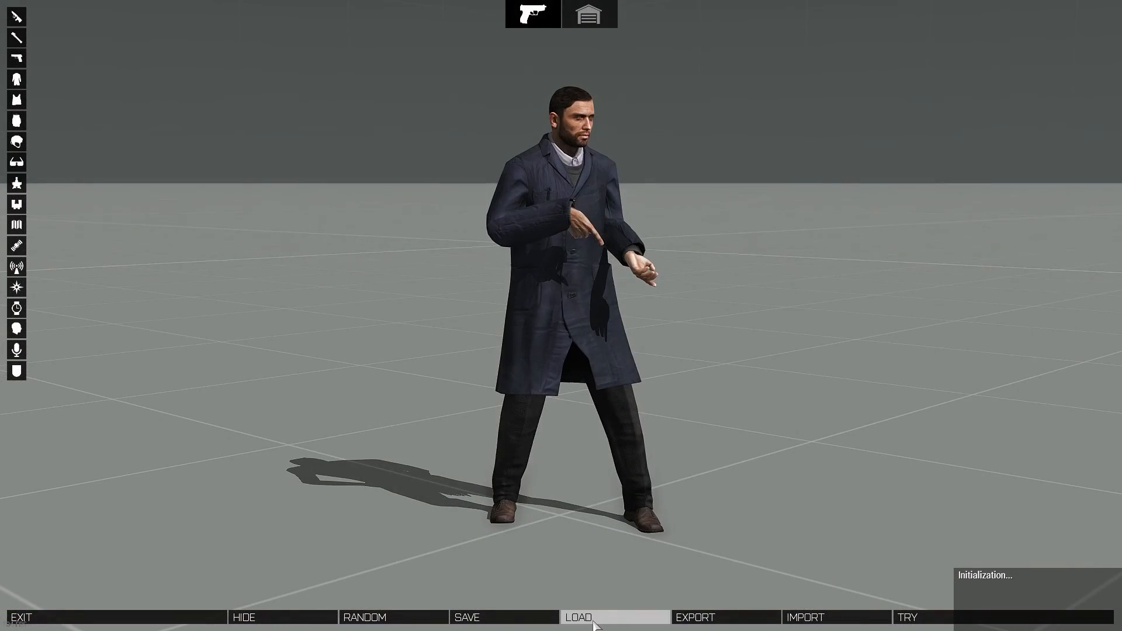
- Try Combat Fatigues (MTP) and Hunter Outfit, then wear the black T-shirt outfit
{"action": "left_click", "coordinate": [578, 617]}
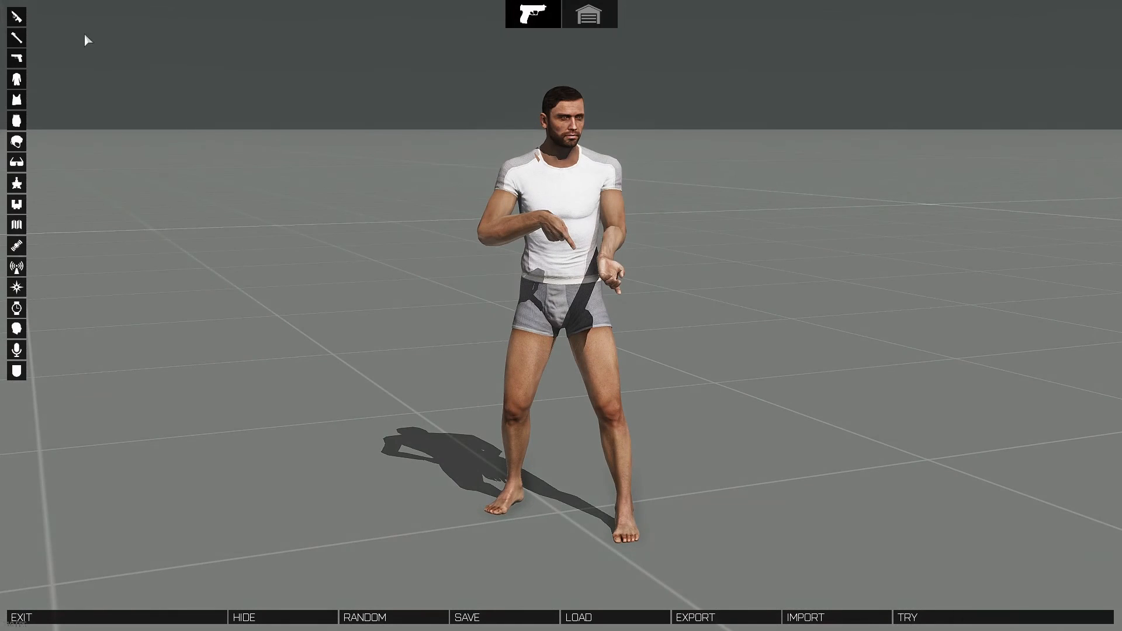
{"action": "left_click", "coordinate": [16, 80]}
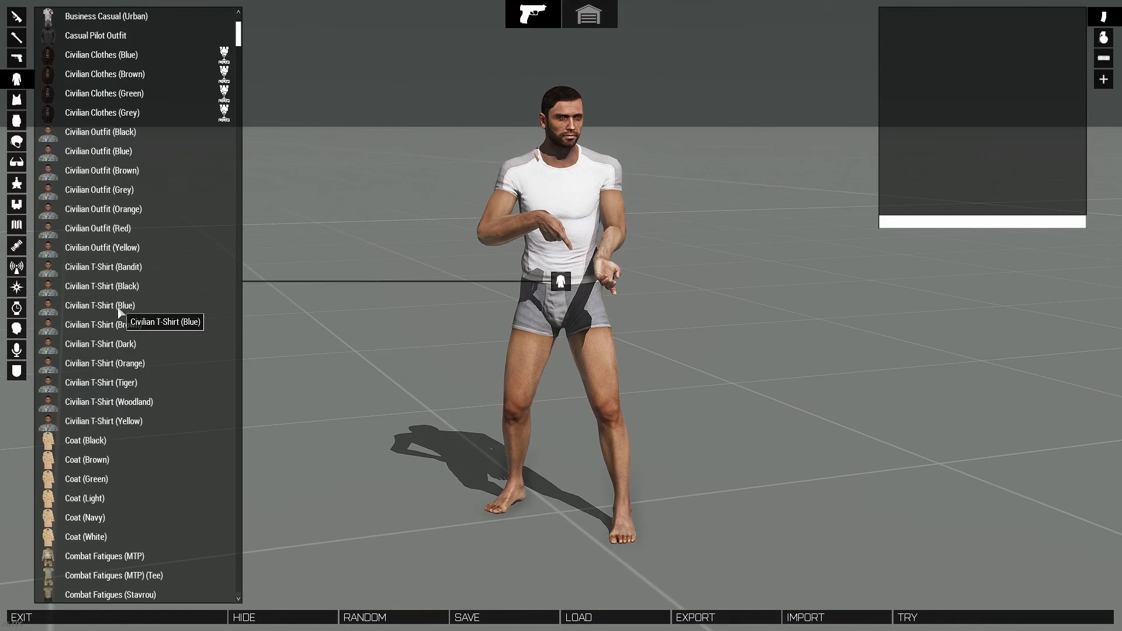
{"action": "left_click", "coordinate": [105, 401]}
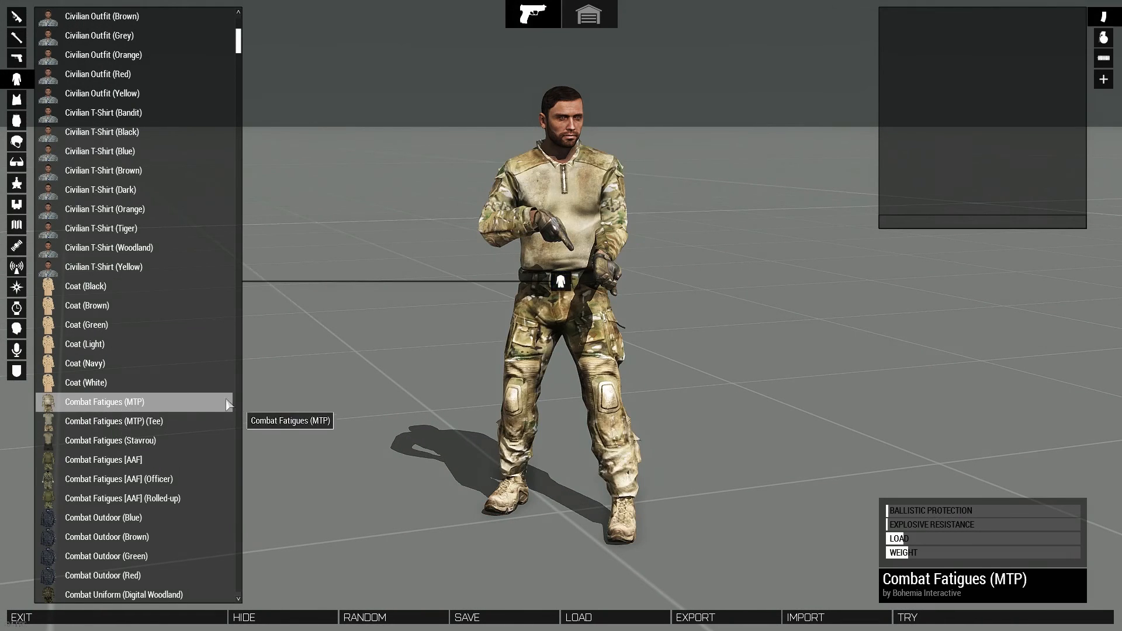
{"action": "scroll", "scroll_direction": "down", "scroll_amount": 3}
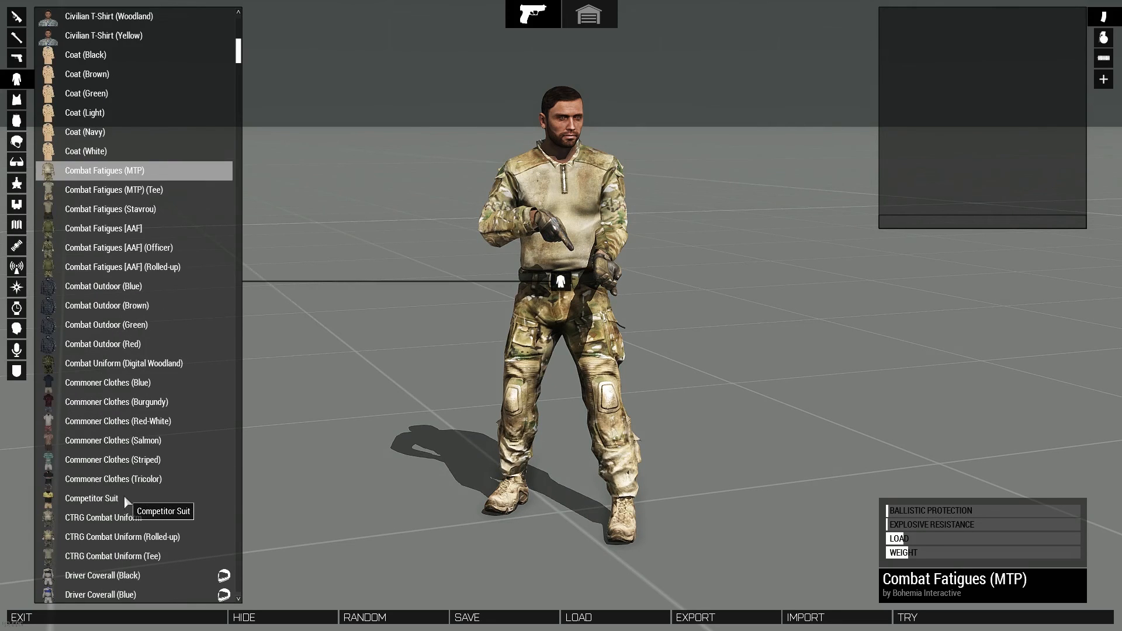
{"action": "scroll", "scroll_direction": "down", "scroll_amount": 3}
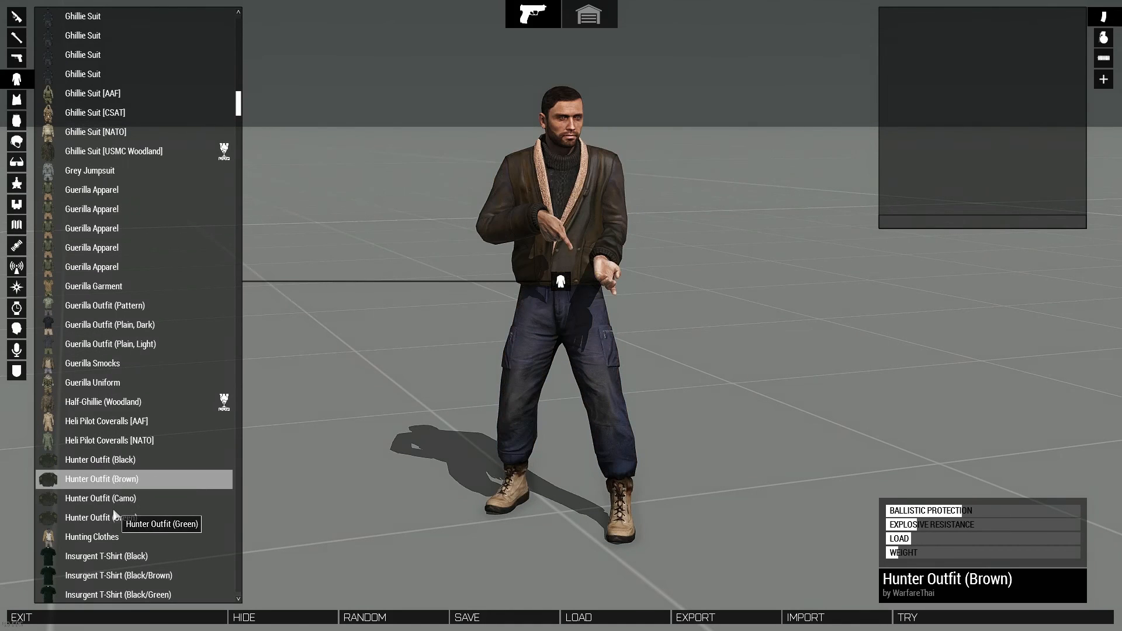
{"action": "left_click", "coordinate": [102, 516]}
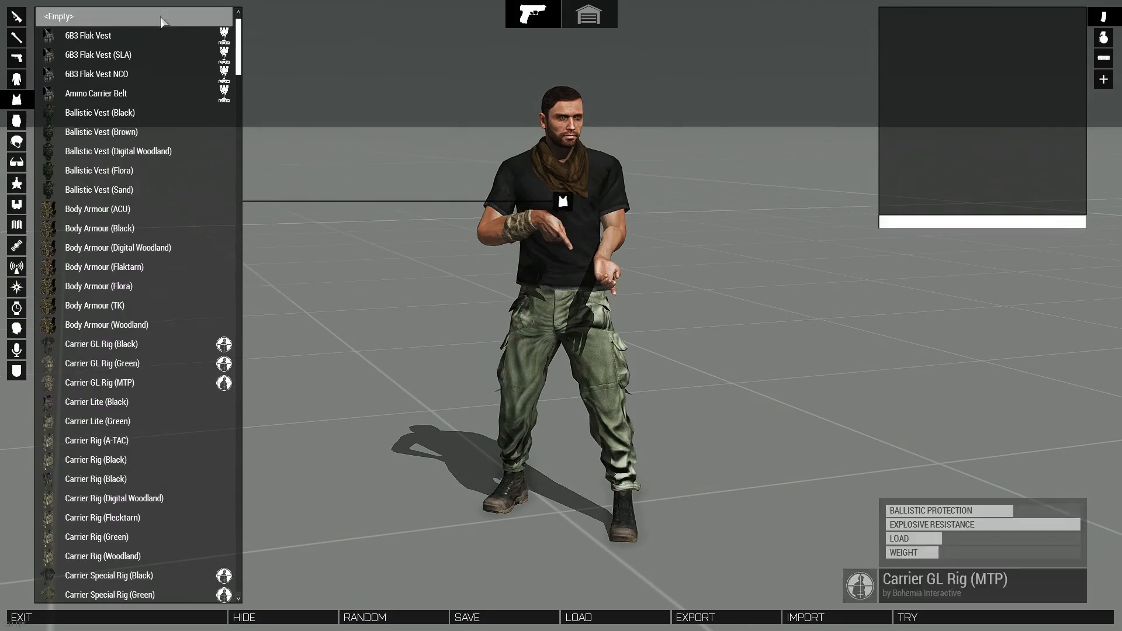
- Equip a green vest, cap, AK rifle, tracer AK74 magazines and grenades
{"action": "left_click", "coordinate": [115, 287]}
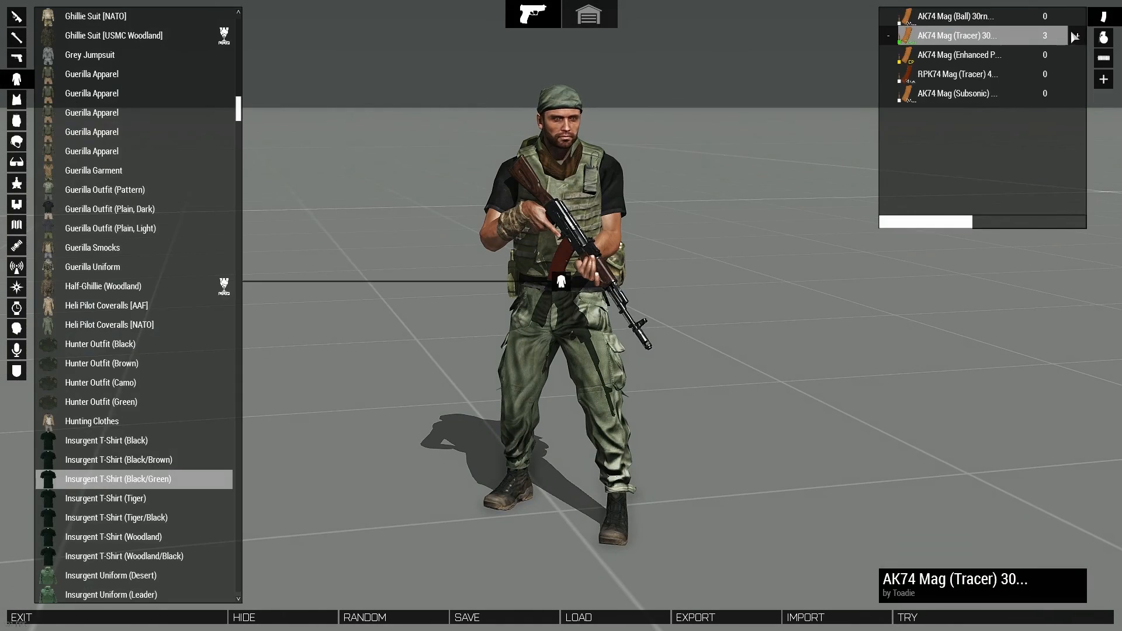
{"action": "scroll", "scroll_direction": "down", "scroll_amount": 3}
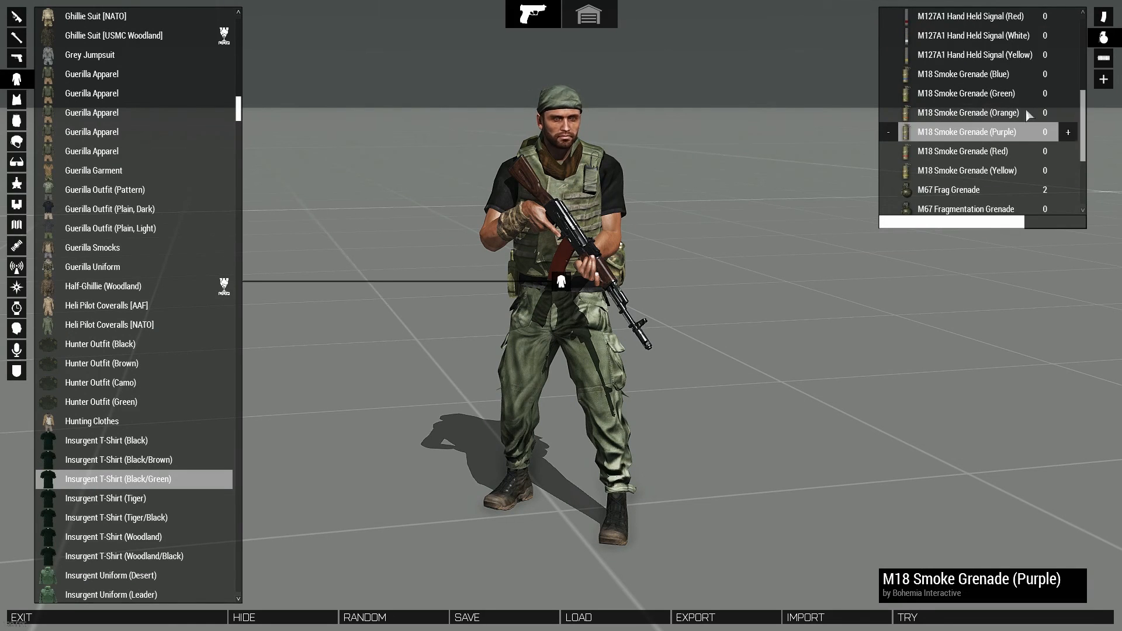
{"action": "left_click", "coordinate": [16, 99]}
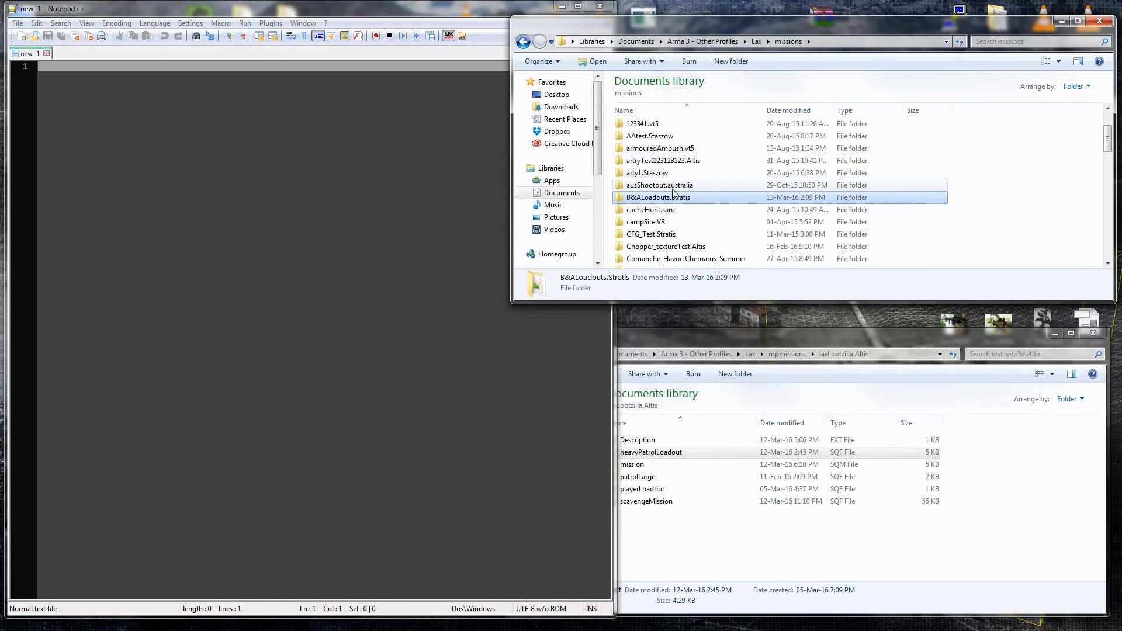
{"action": "mouse_move", "coordinate": [656, 197]}
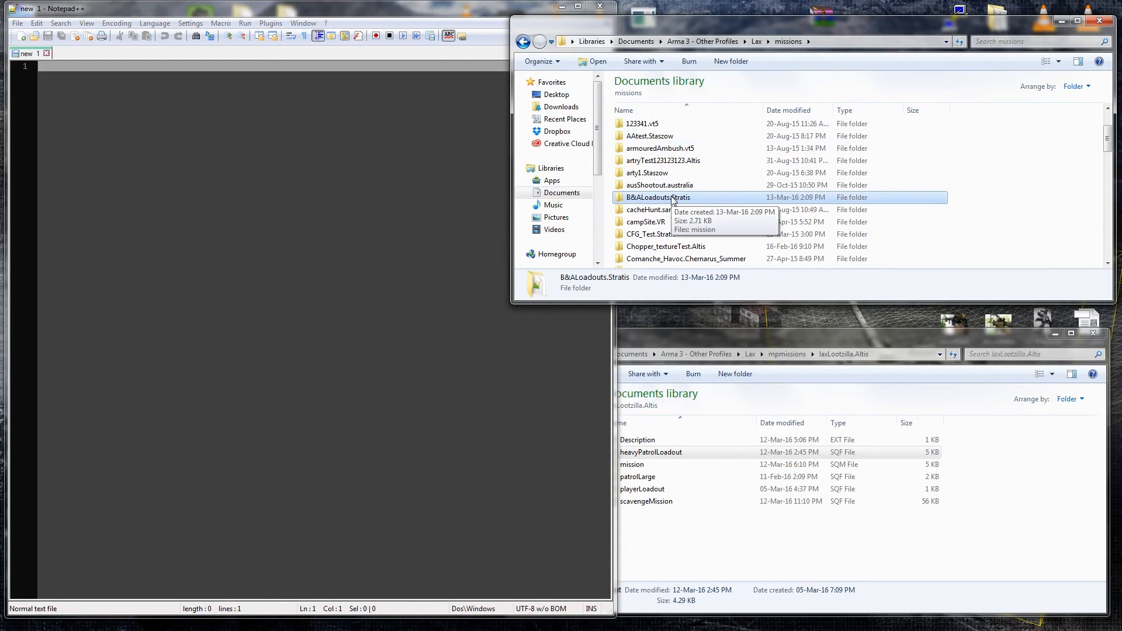
- Create scripts\loadouts in B&ALoadouts.Stratis and store heavyPatrolLoadout.sqf inside
{"action": "double_click", "coordinate": [657, 197]}
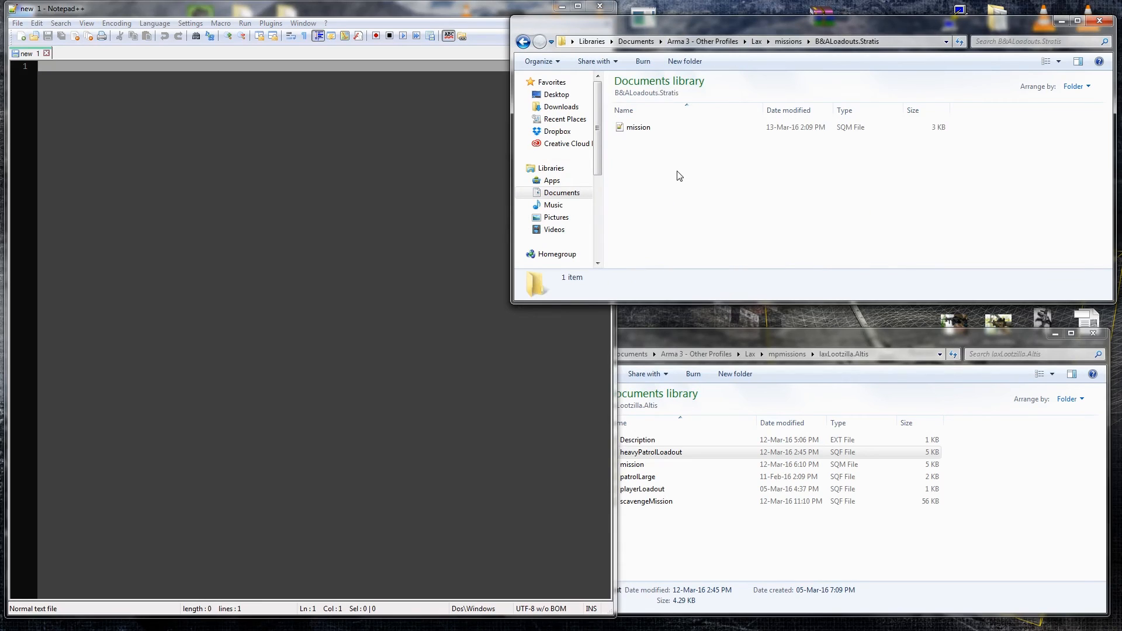
{"action": "mouse_move", "coordinate": [685, 61]}
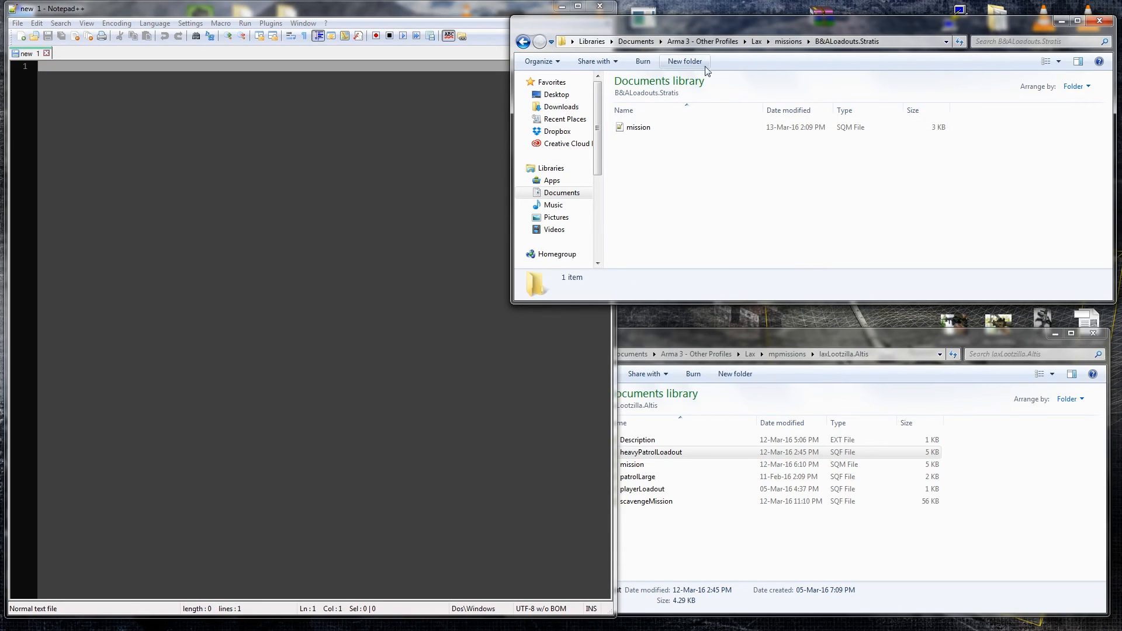
{"action": "left_click", "coordinate": [684, 61]}
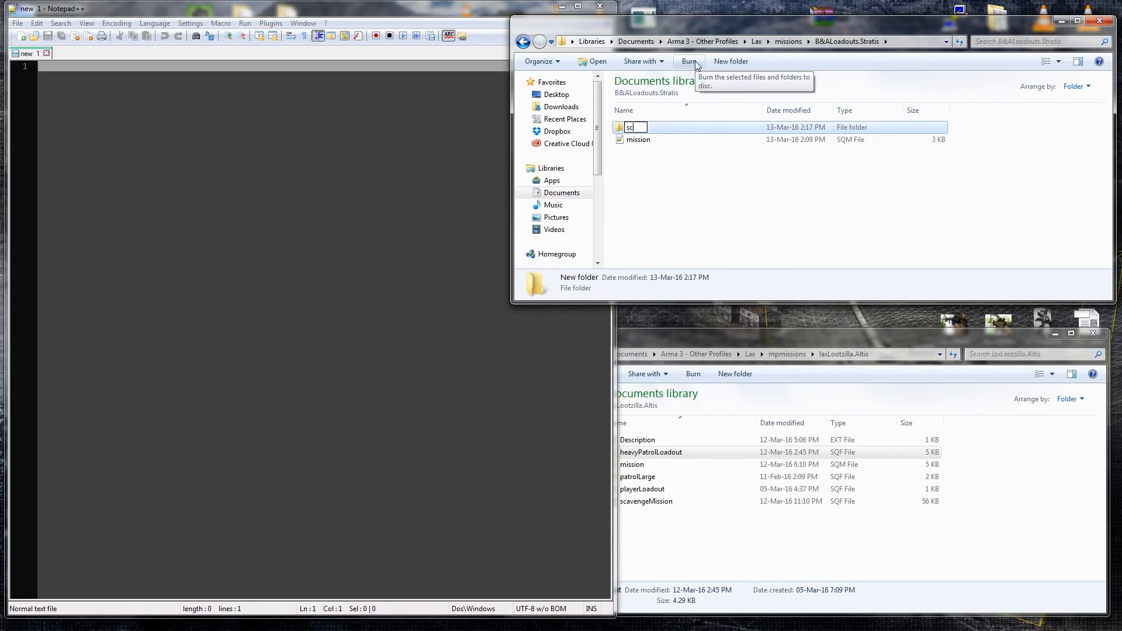
{"action": "type", "text": "scripts"}
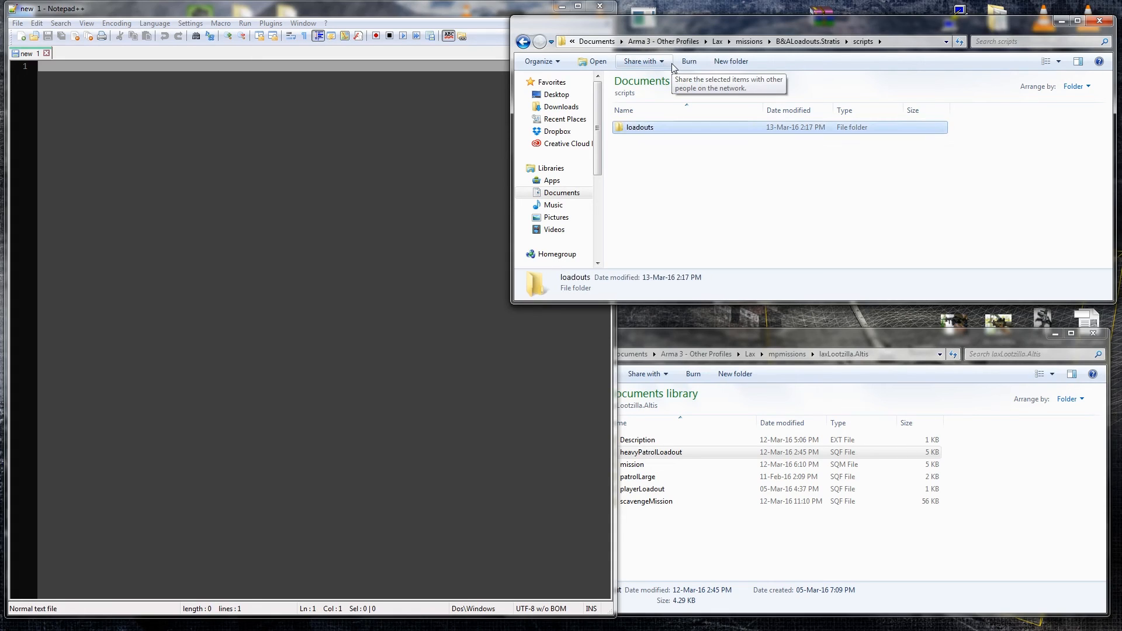
{"action": "double_click", "coordinate": [639, 127]}
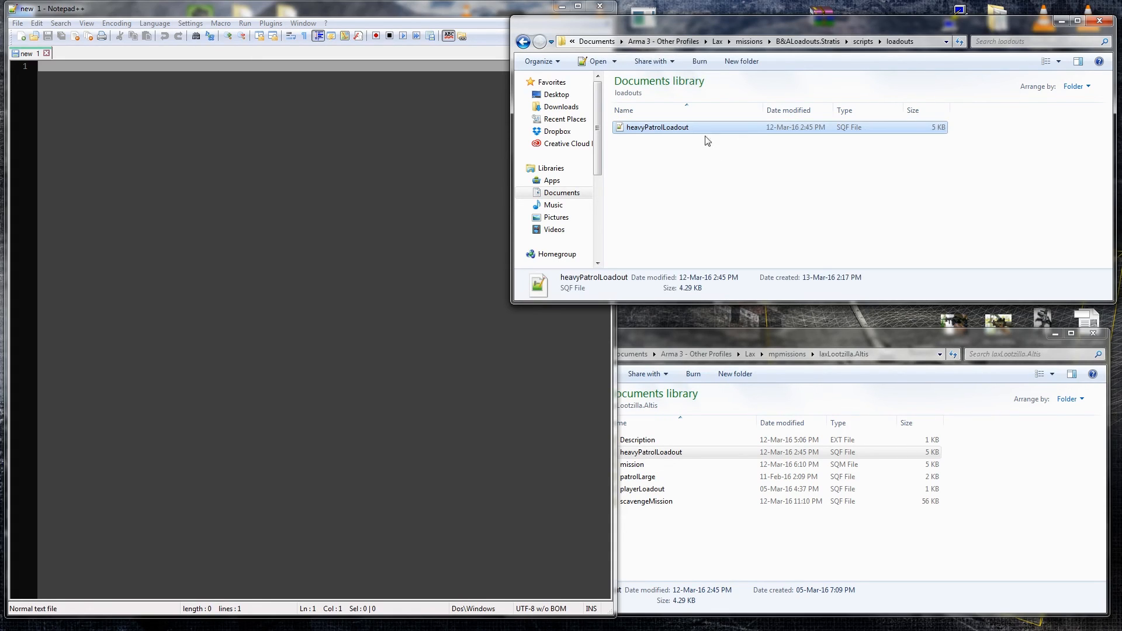
- Rename the copied script to basicLoadout and open it in Notepad++
{"action": "left_click", "coordinate": [656, 127]}
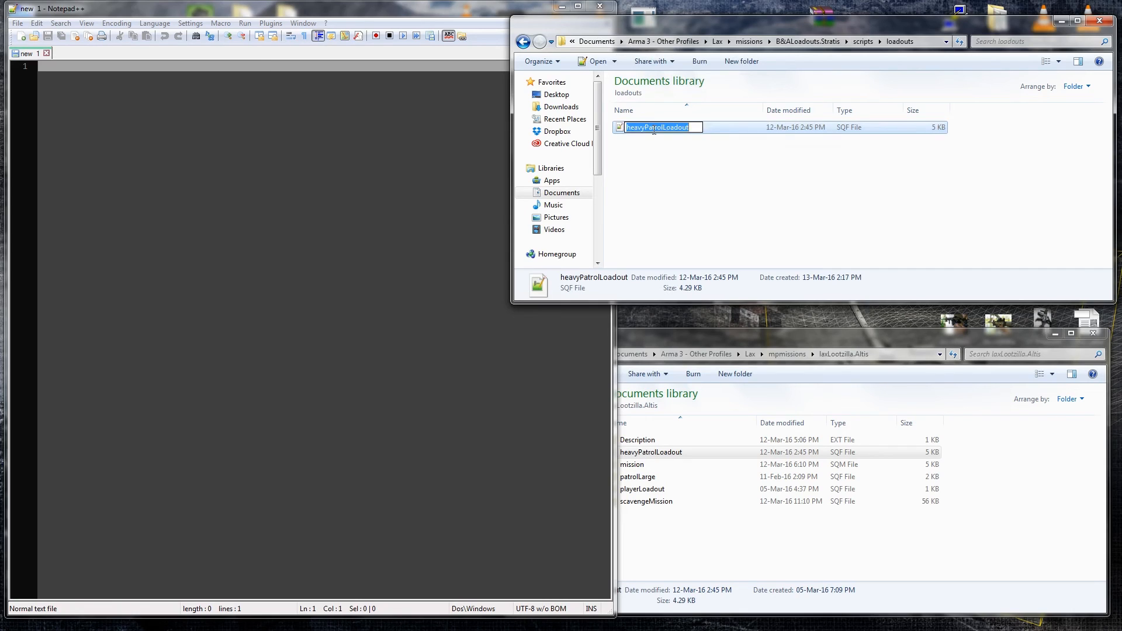
{"action": "type", "text": "basic"}
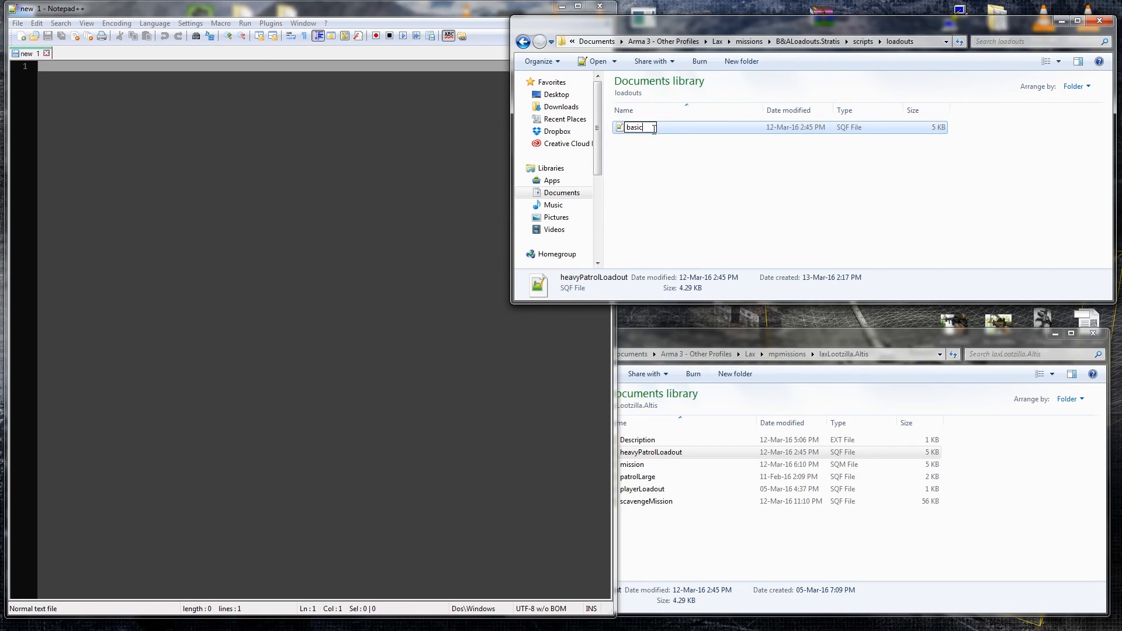
{"action": "type", "text": "Loadout"}
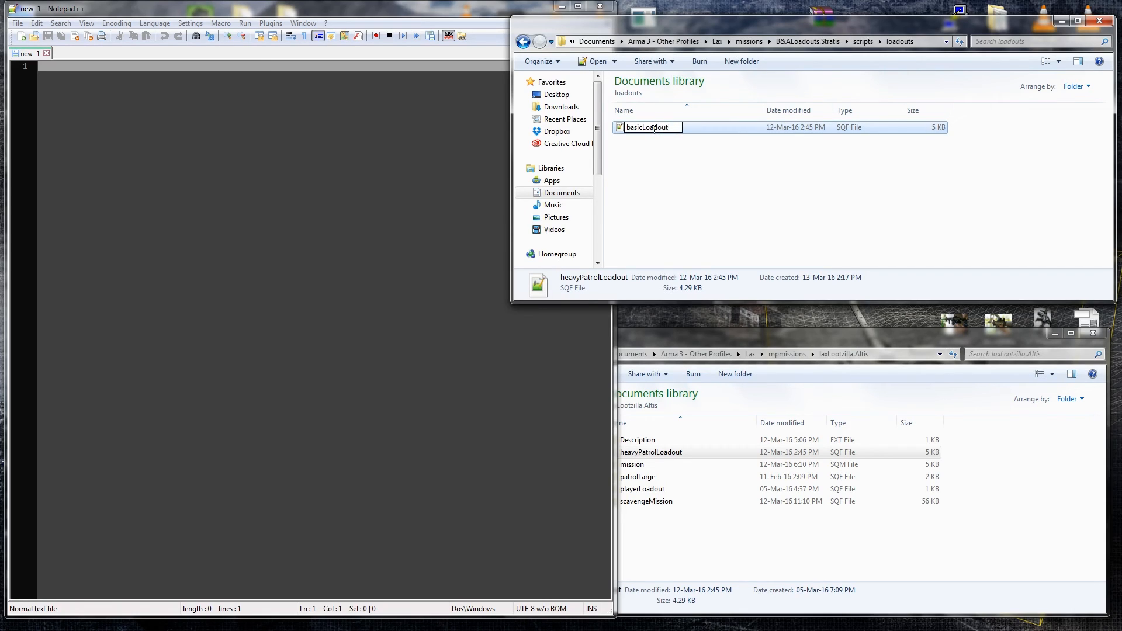
{"action": "double_click", "coordinate": [646, 127]}
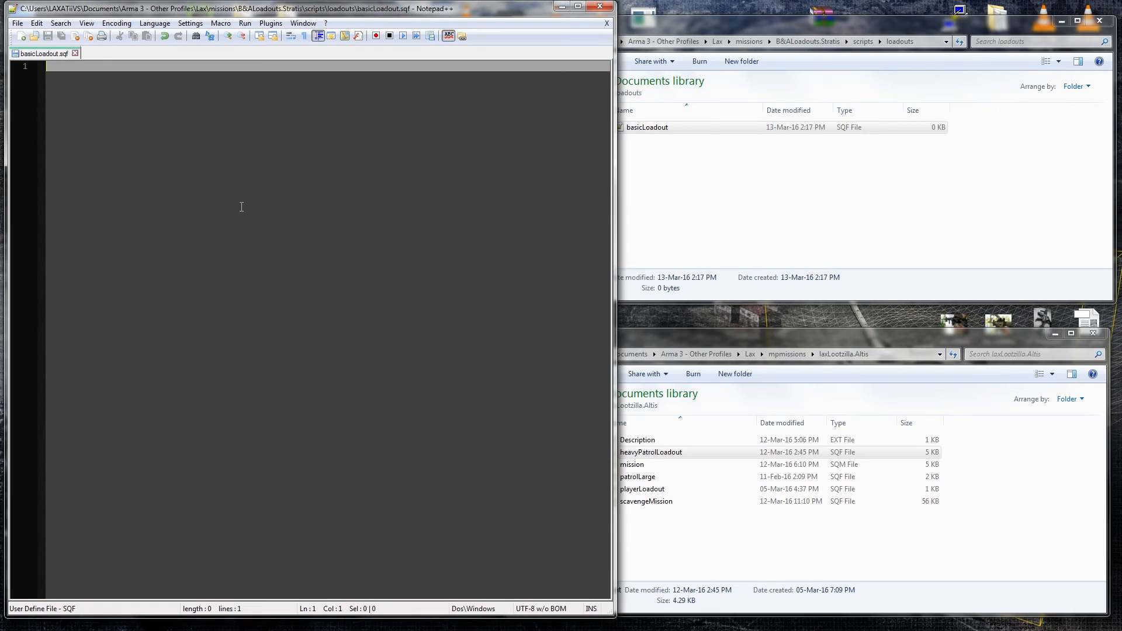
{"action": "mouse_move", "coordinate": [236, 211]}
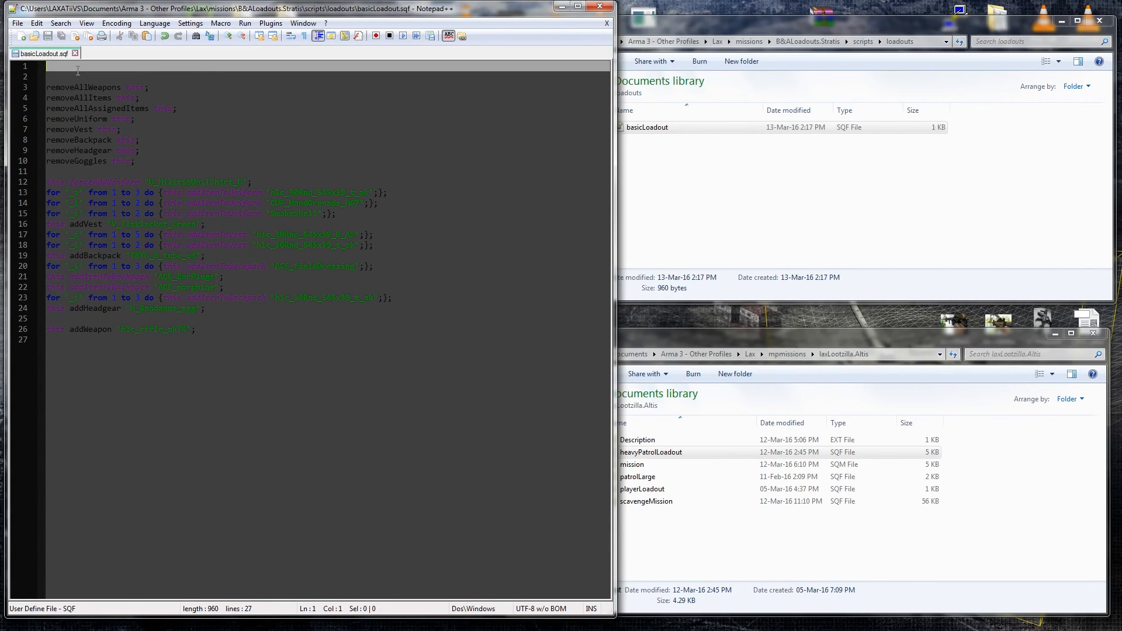
- Add '_unit = _this select 0;' as line 1 of basicLoadout.sqf and save
{"action": "type", "text": "unit = _this s"}
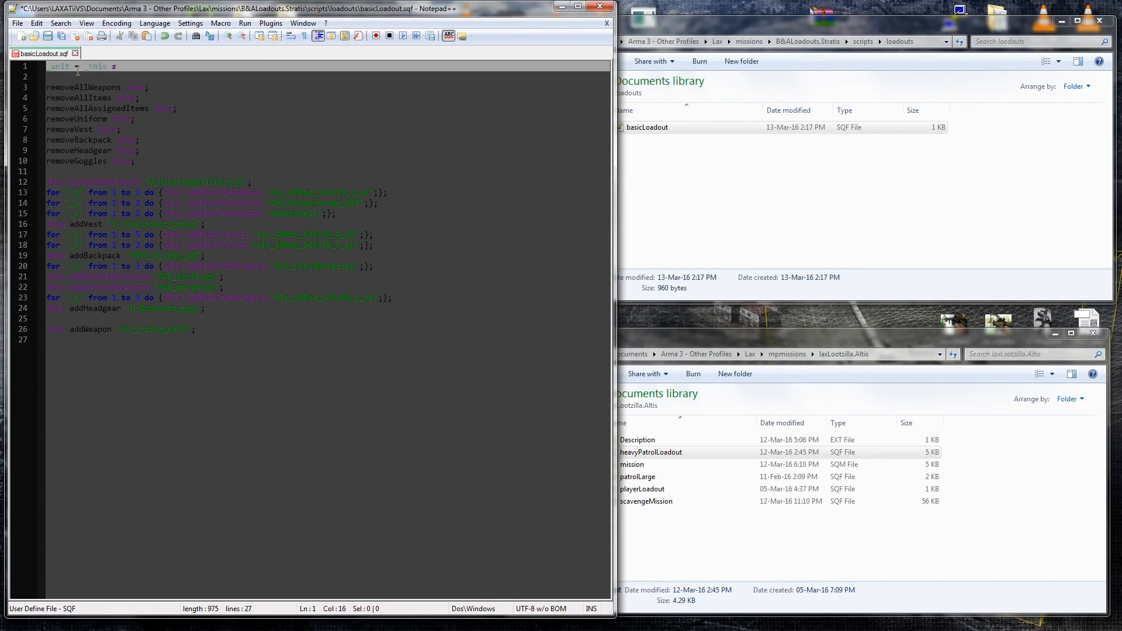
{"action": "type", "text": "elect 0;"}
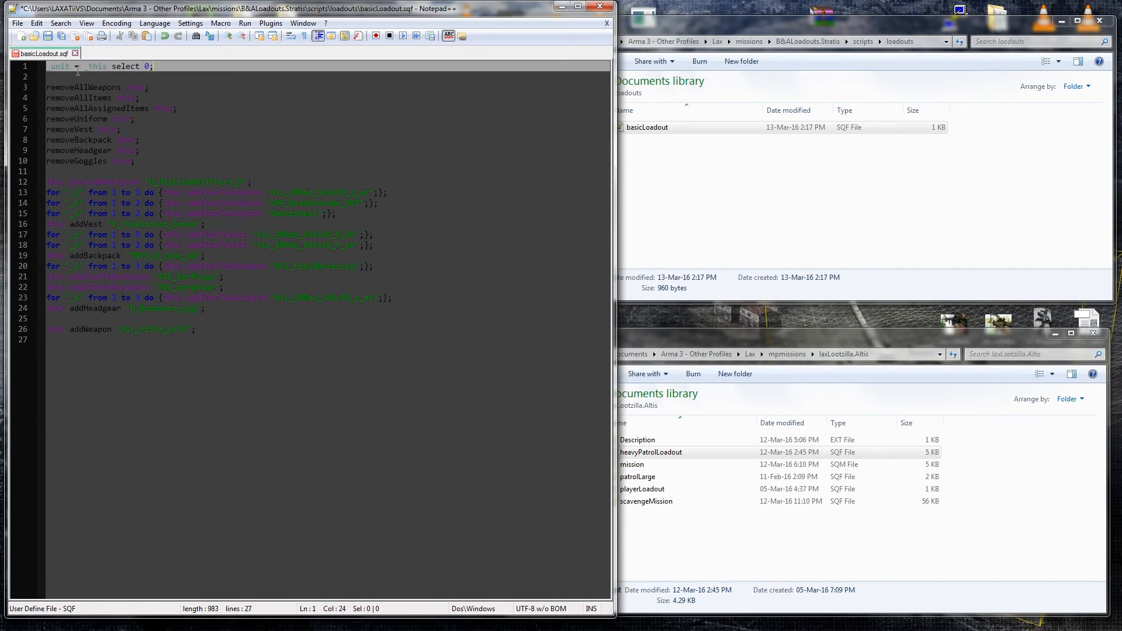
{"action": "key", "text": "ctrl+s"}
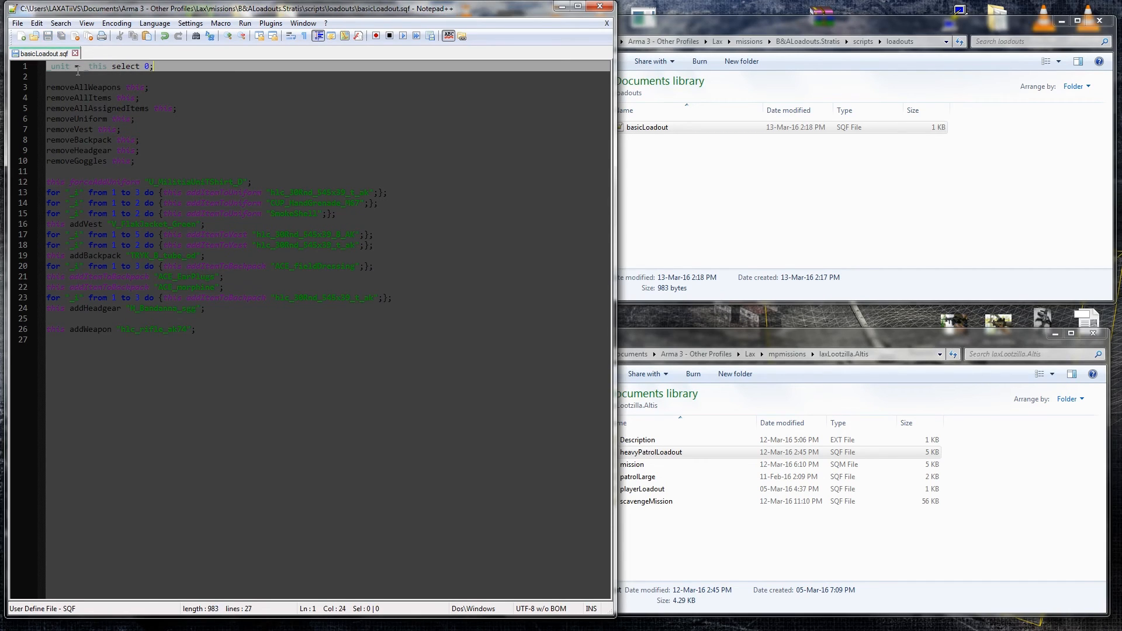
{"action": "key", "text": "Ctrl+f"}
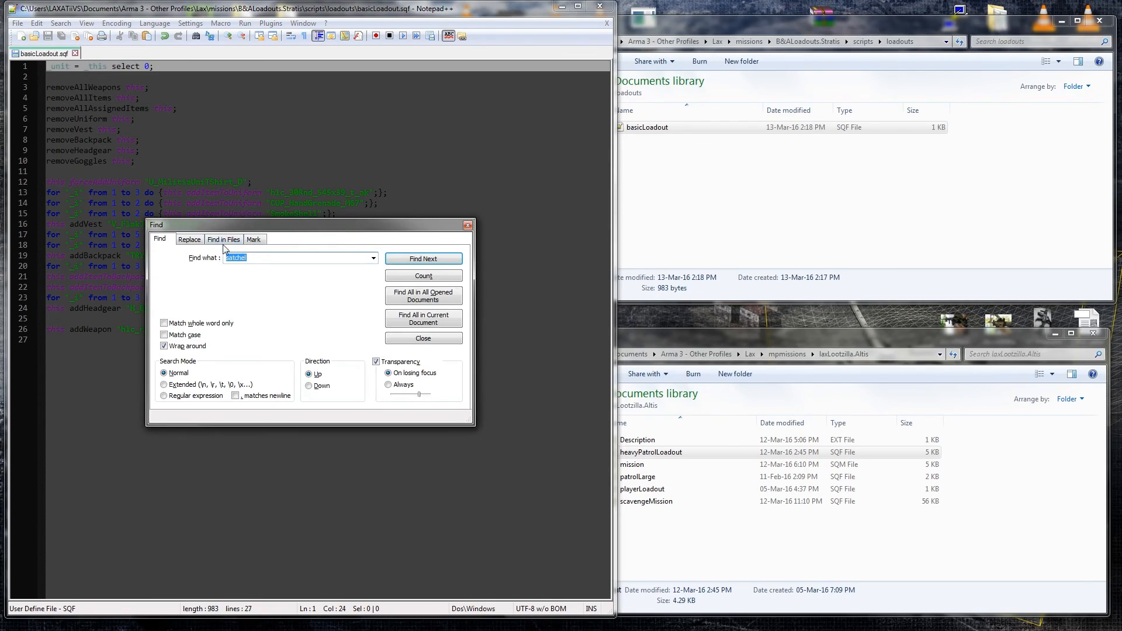
- Replace all 'this' with '_unit' throughout basicLoadout.sqf
{"action": "left_click", "coordinate": [189, 239]}
{"action": "type", "text": "this"}
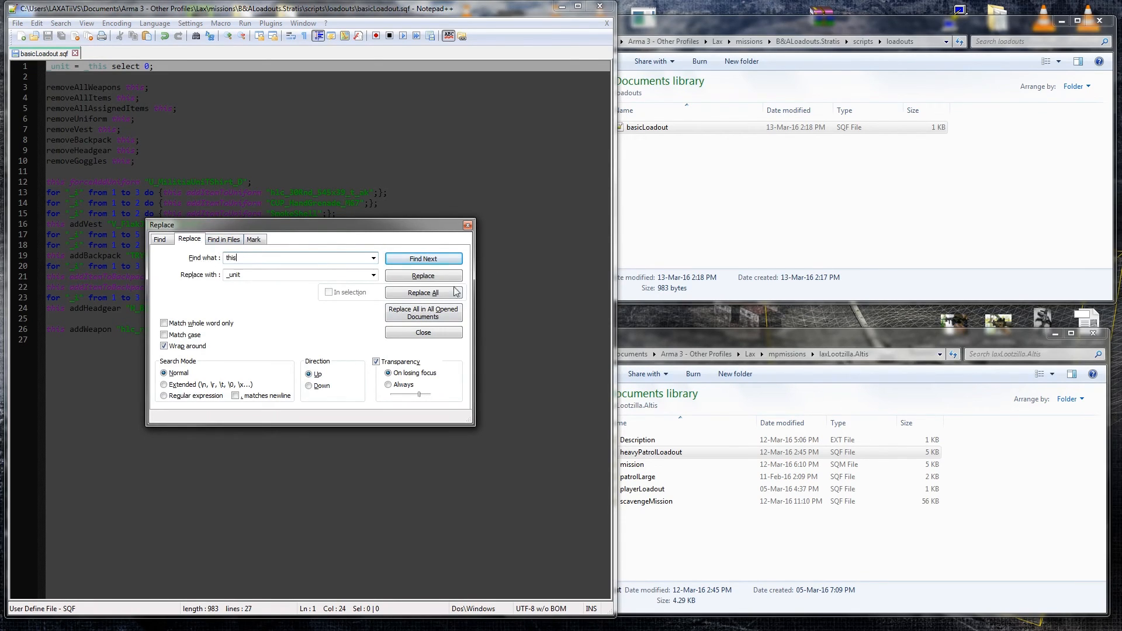
{"action": "left_click", "coordinate": [422, 292]}
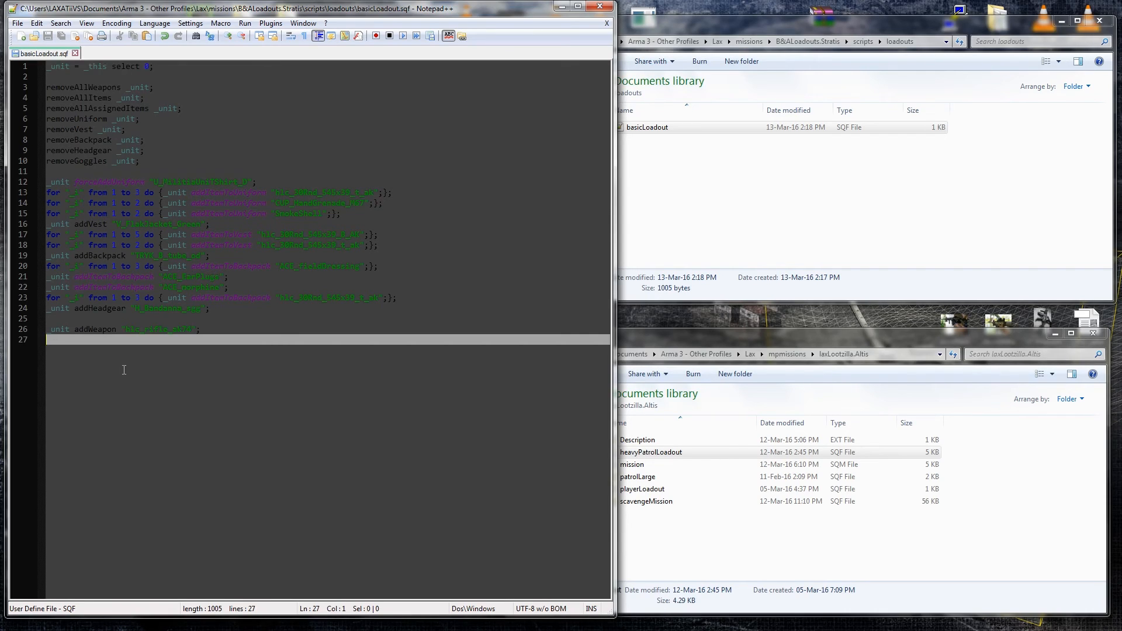
{"action": "mouse_move", "coordinate": [142, 366]}
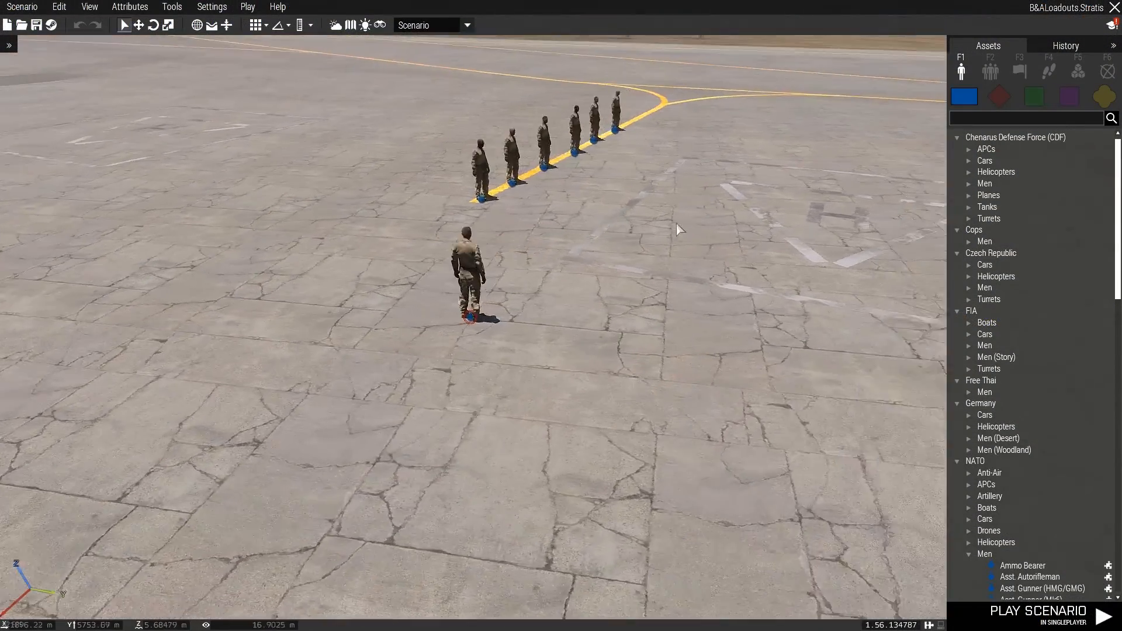
- Set the soldier's Init to execVM scripts\loadouts\basicLoad.sqf
{"action": "double_click", "coordinate": [466, 279]}
{"action": "type", "text": "nul"}
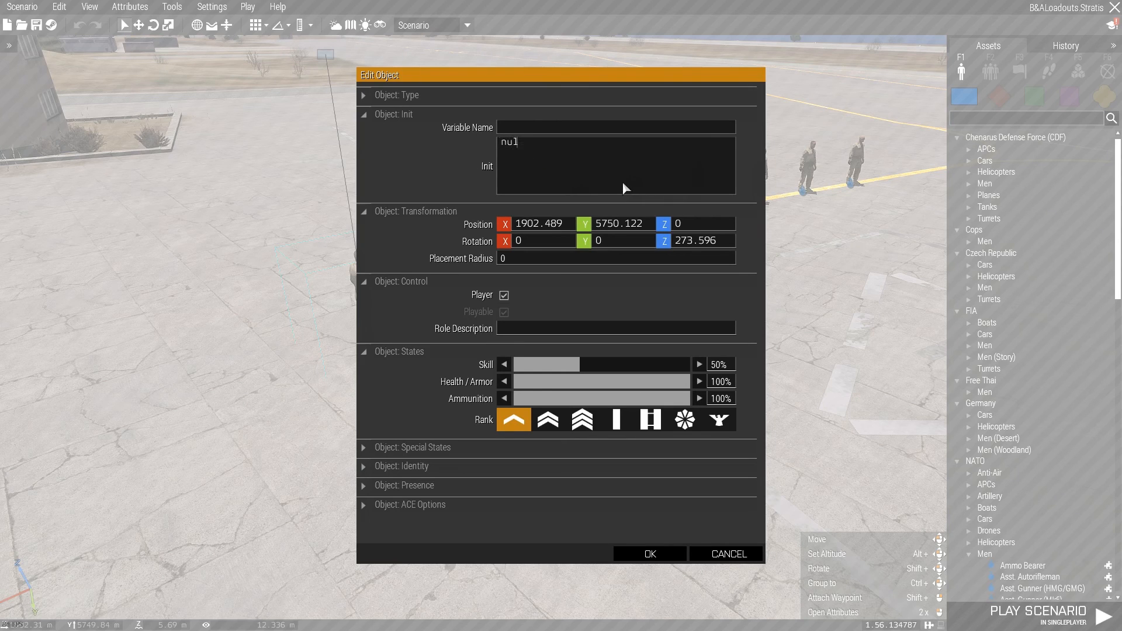
{"action": "type", "text": "= ["}
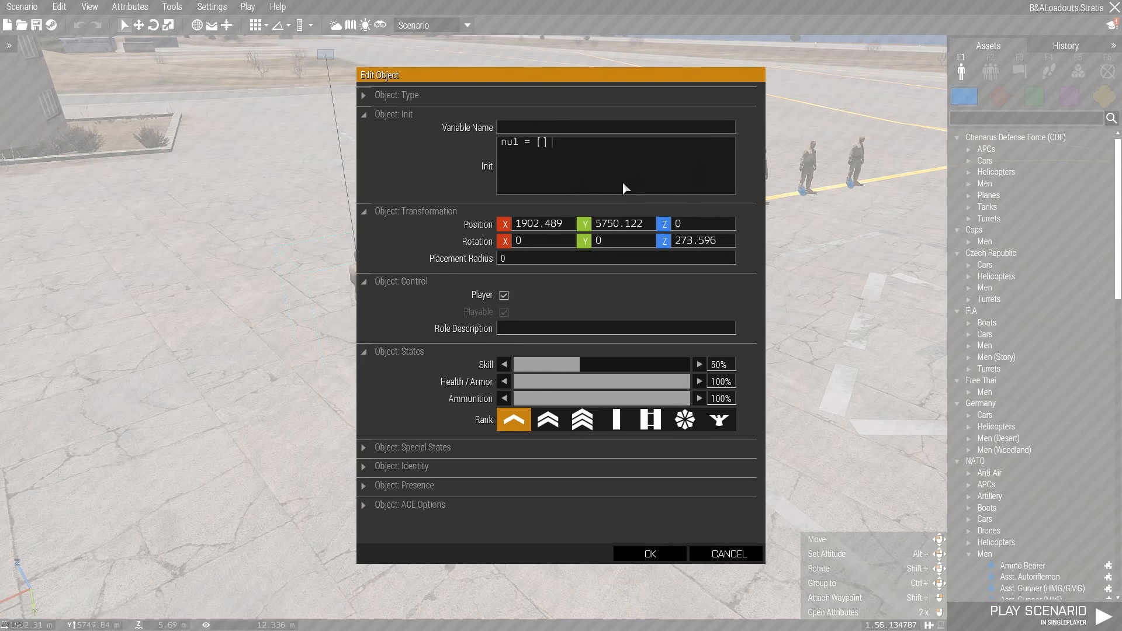
{"action": "type", "text": "execVM"}
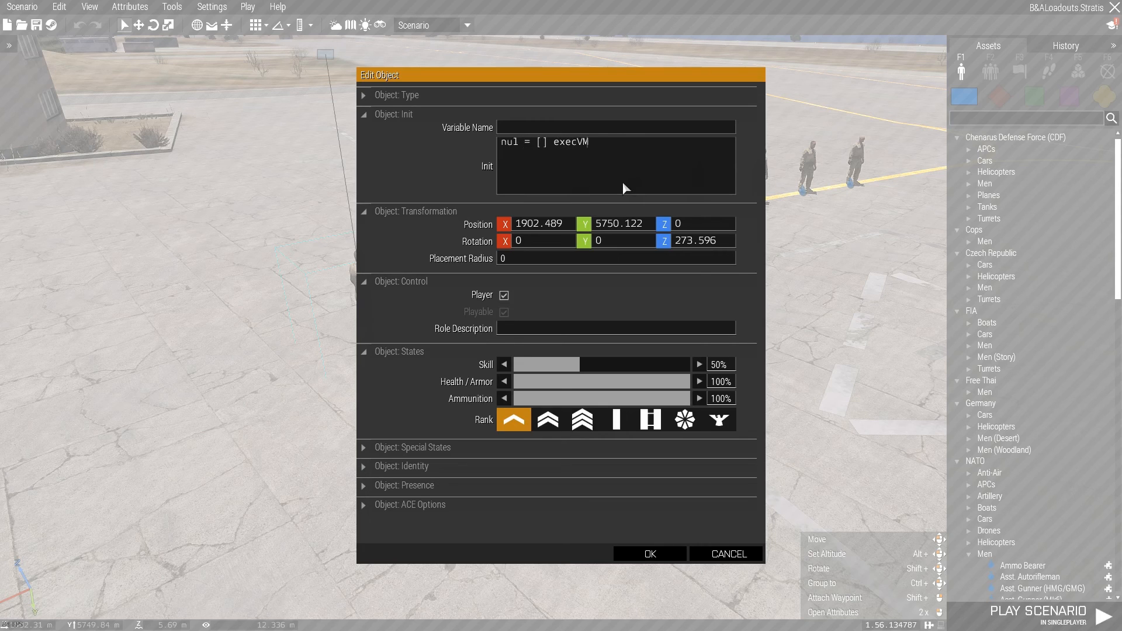
{"action": "type", "text": "\"\";"}
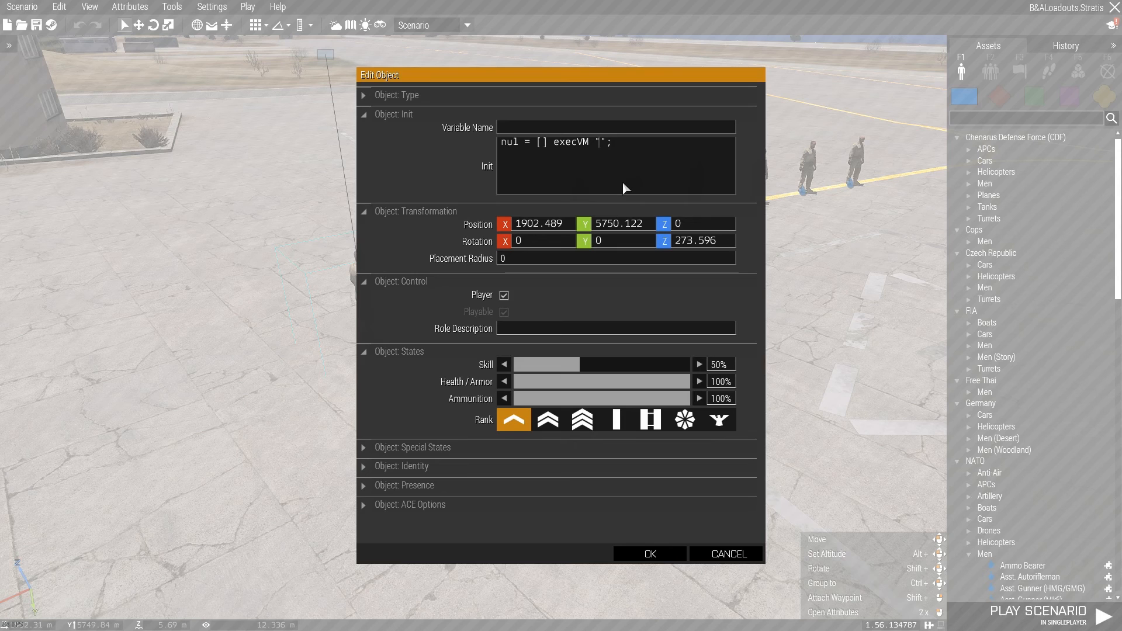
{"action": "type", "text": "scrip;ts\\loadouts\\basicLouad"}
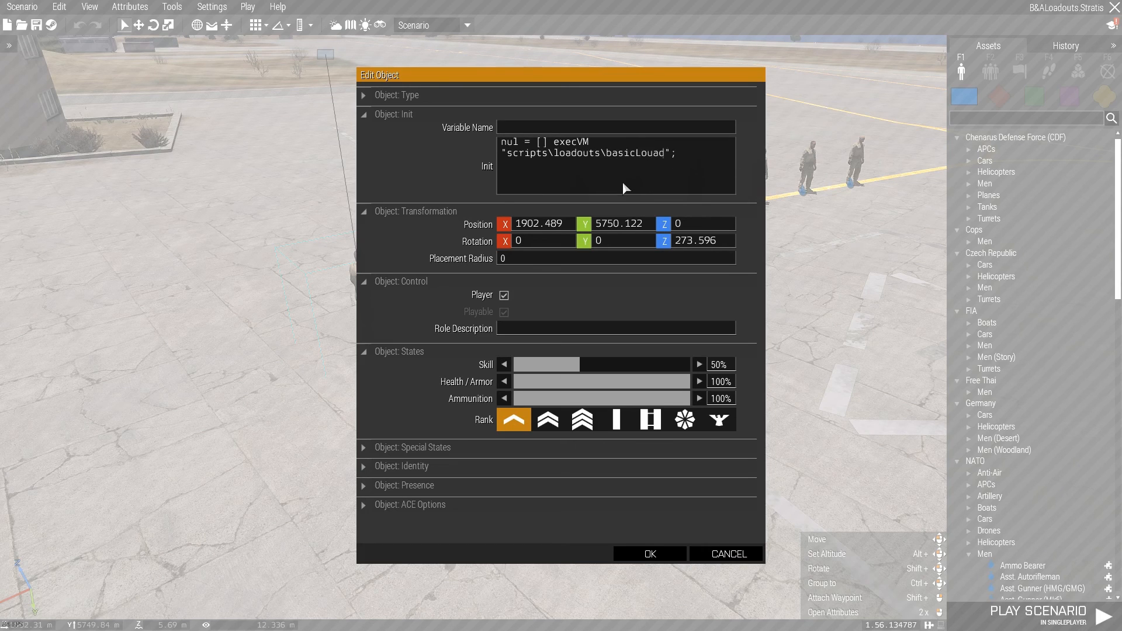
{"action": "key", "text": "Backspace"}
{"action": "type", "text": ".sqf"}
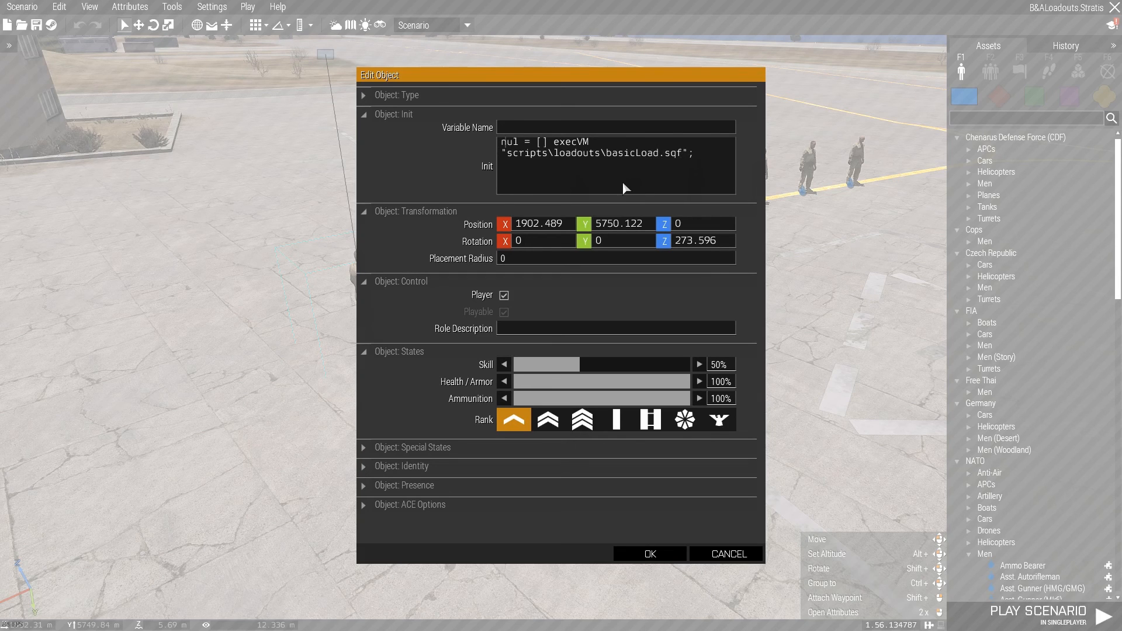
{"action": "type", "text": "this"}
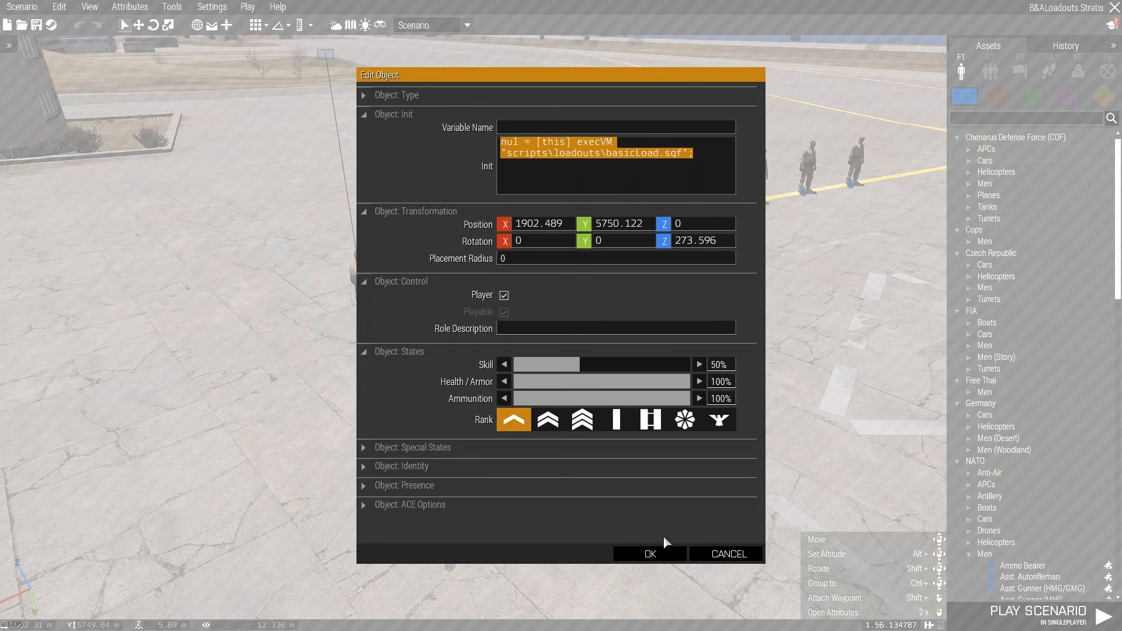
{"action": "left_click", "coordinate": [648, 554]}
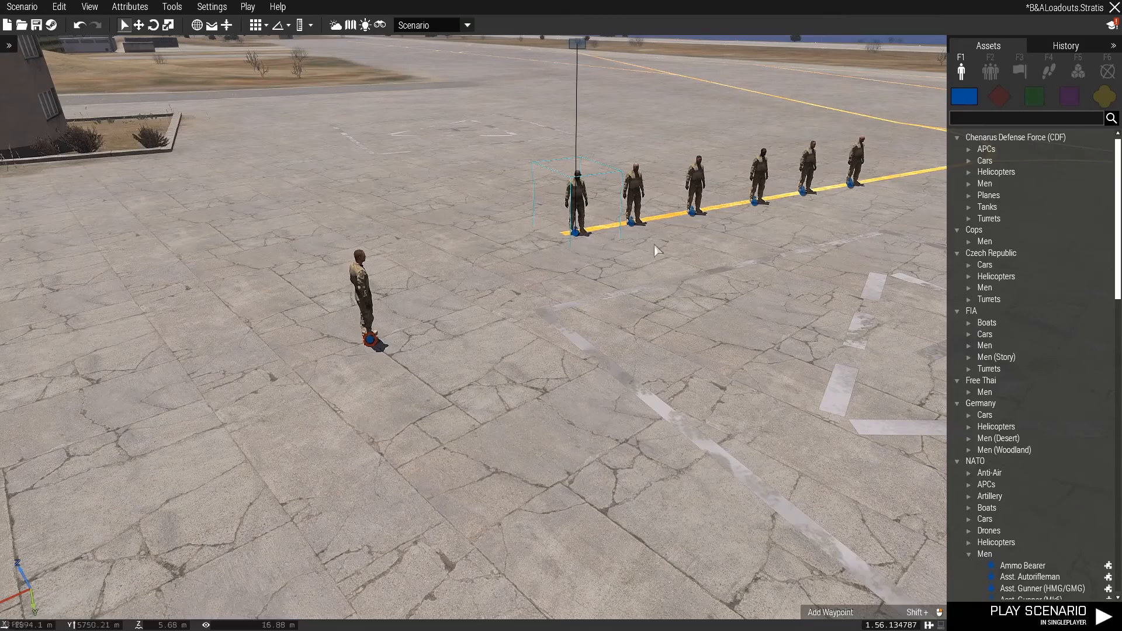
- Confirm the init on the first militia unit and launch a test run
{"action": "double_click", "coordinate": [577, 197]}
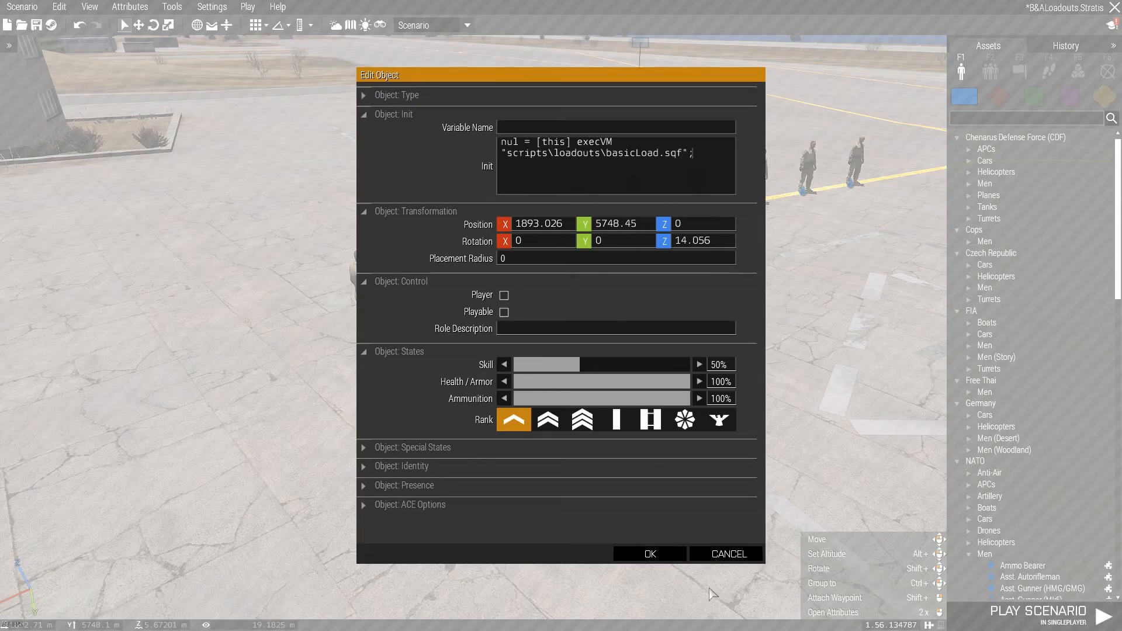
{"action": "left_click", "coordinate": [648, 554]}
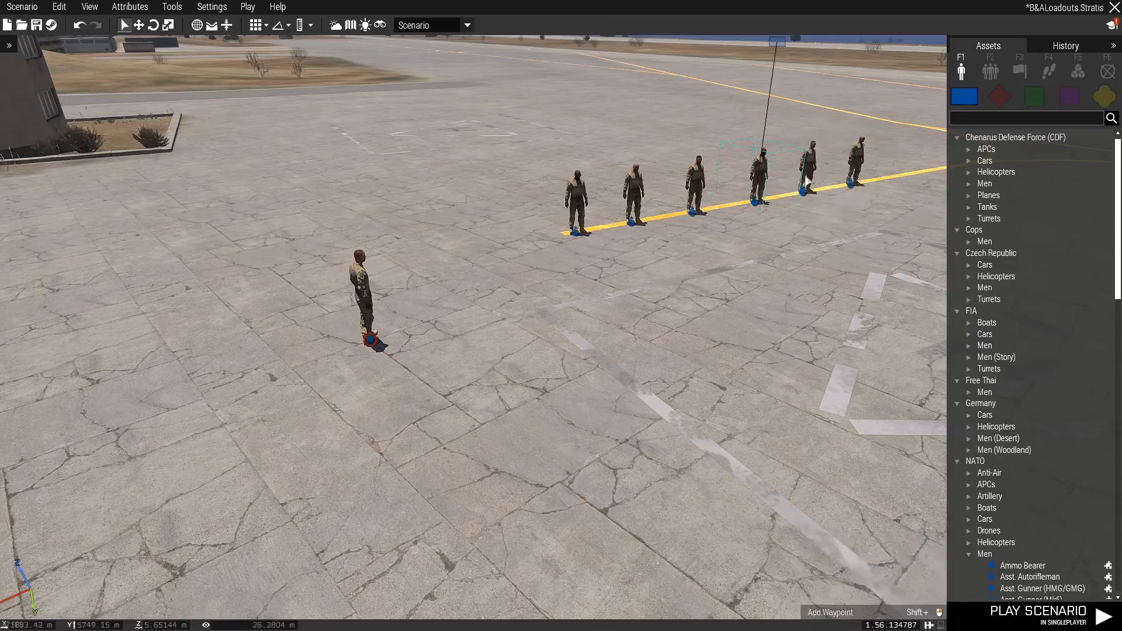
{"action": "key", "text": "ctrl+s"}
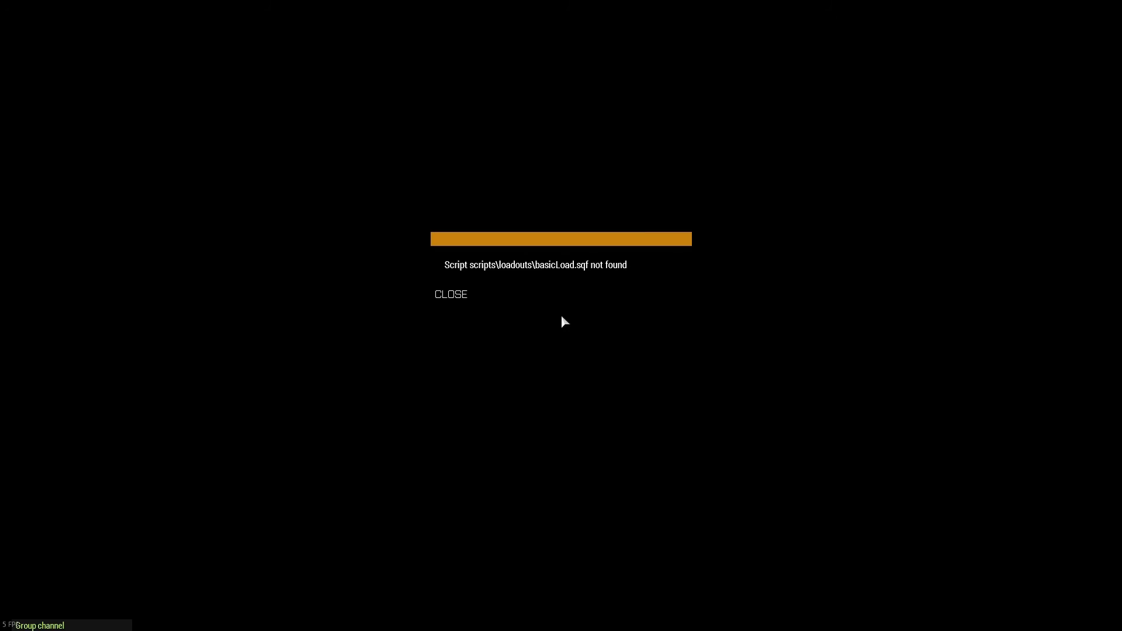
- Dismiss the basicLoad.sqf not-found error and exit back to the editor
{"action": "left_click", "coordinate": [450, 294]}
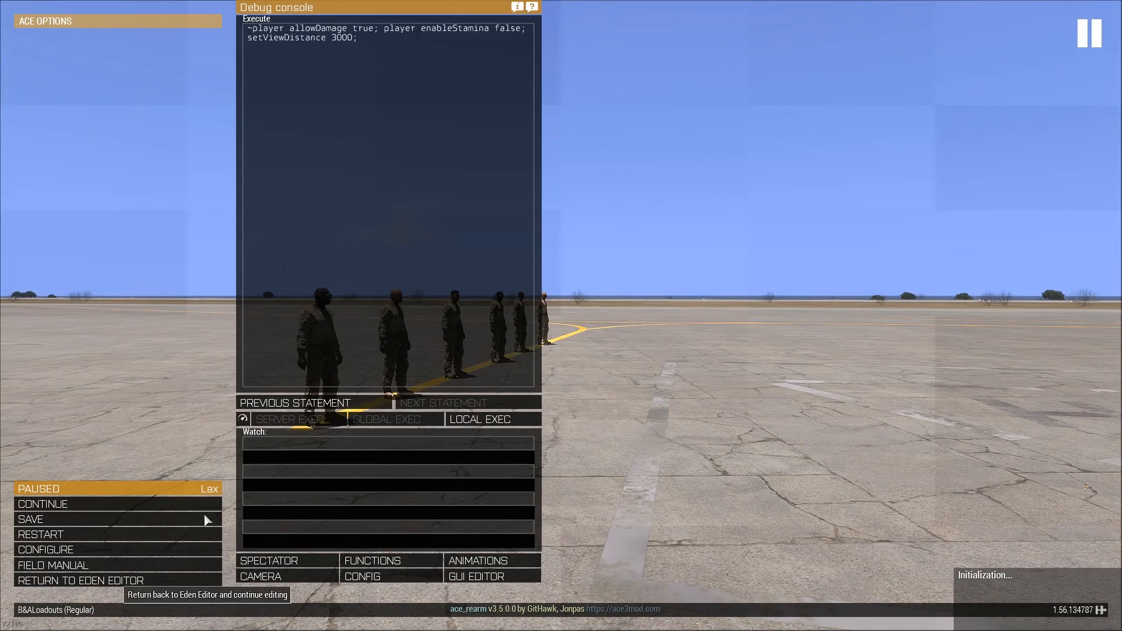
{"action": "left_click", "coordinate": [81, 581]}
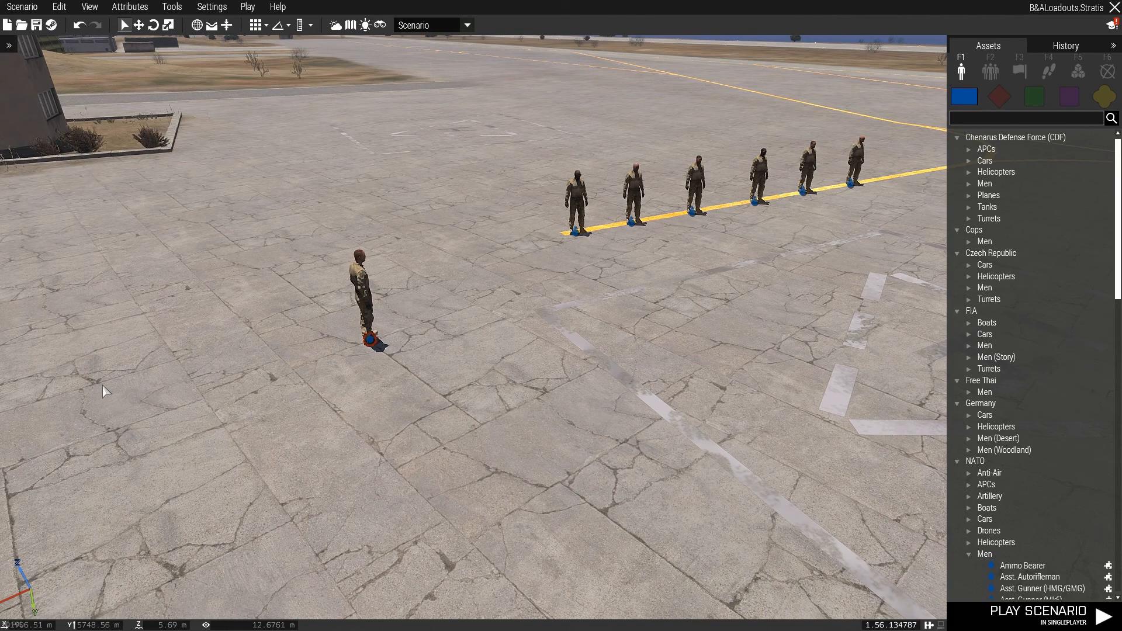
{"action": "mouse_move", "coordinate": [3, 399]}
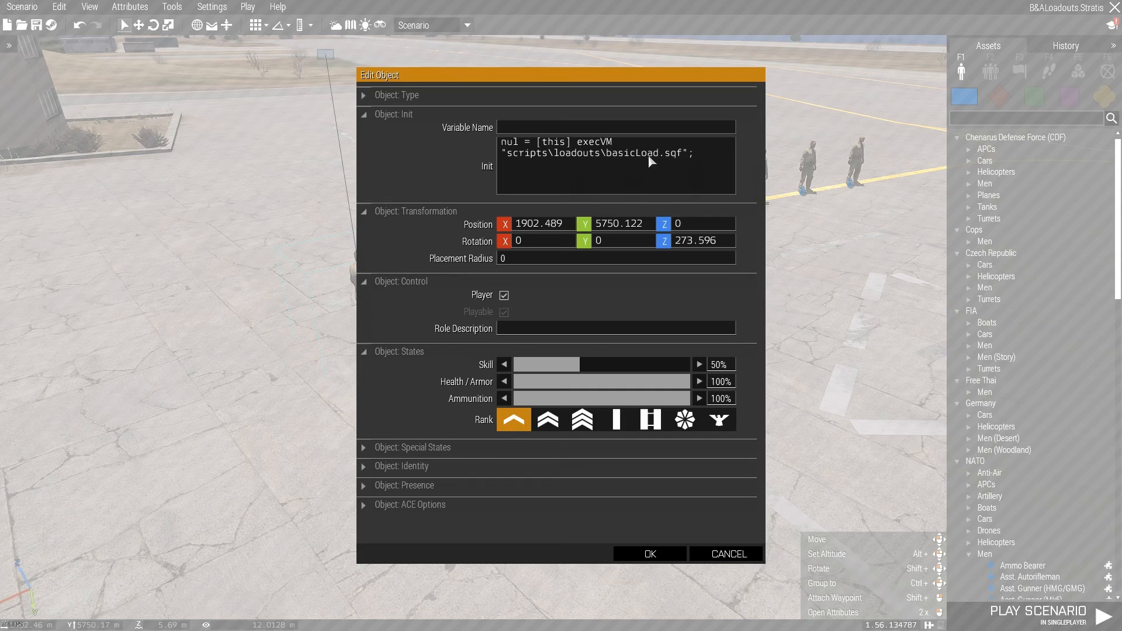
{"action": "mouse_move", "coordinate": [660, 159]}
{"action": "type", "text": "out"}
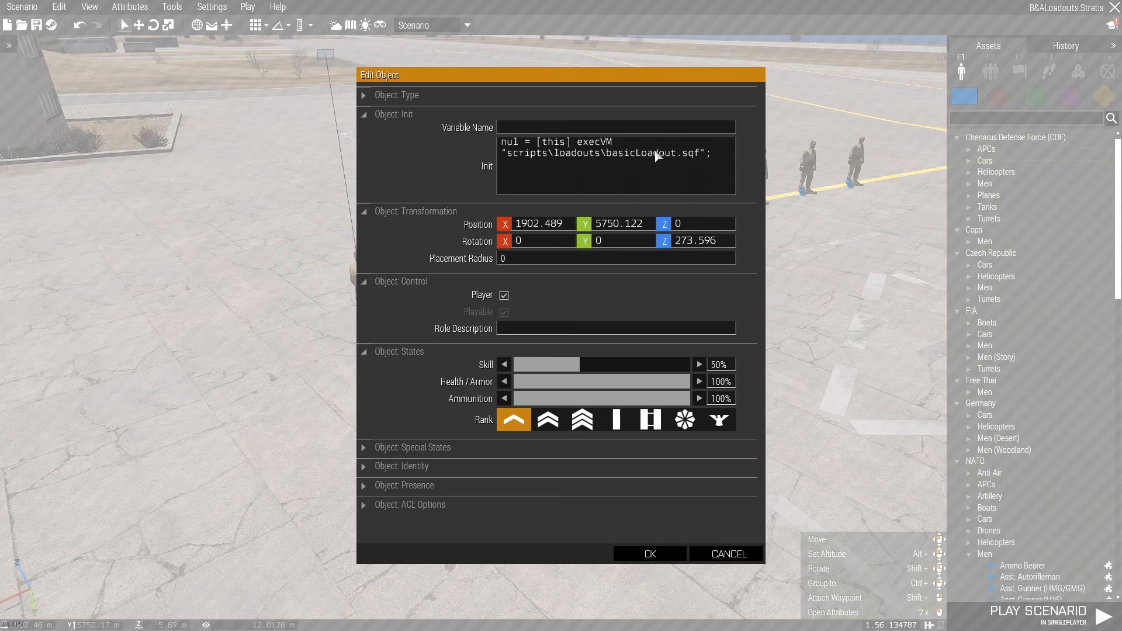
- Fix the player's Init to basicLoadout.sqf and paste it into the militia unit's Init
{"action": "key", "text": "ctrl+a"}
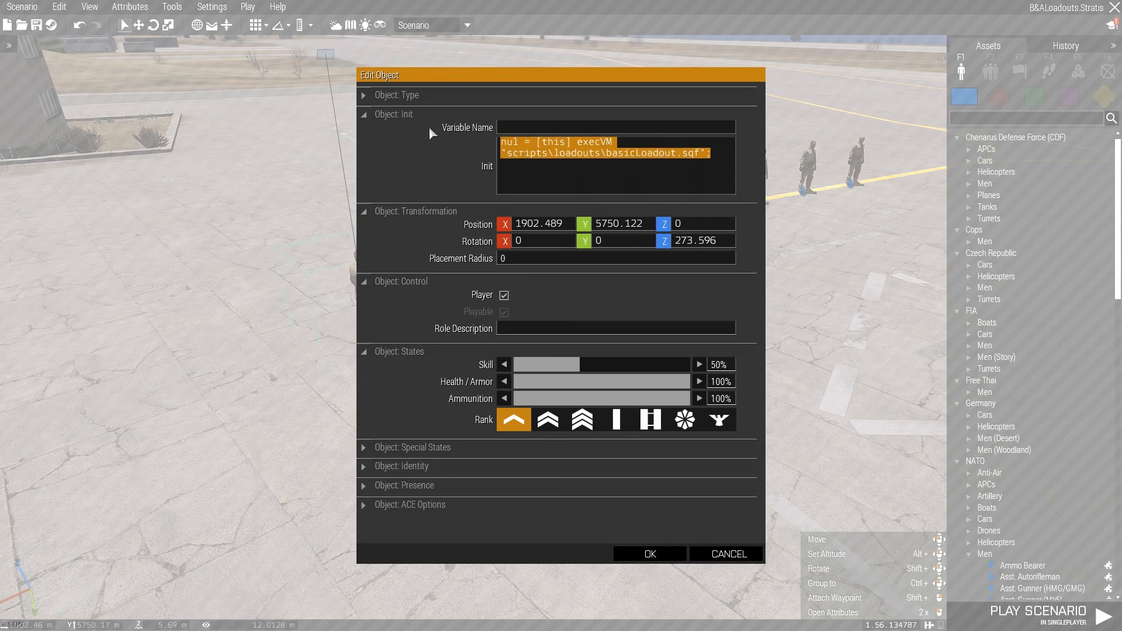
{"action": "left_click", "coordinate": [648, 553]}
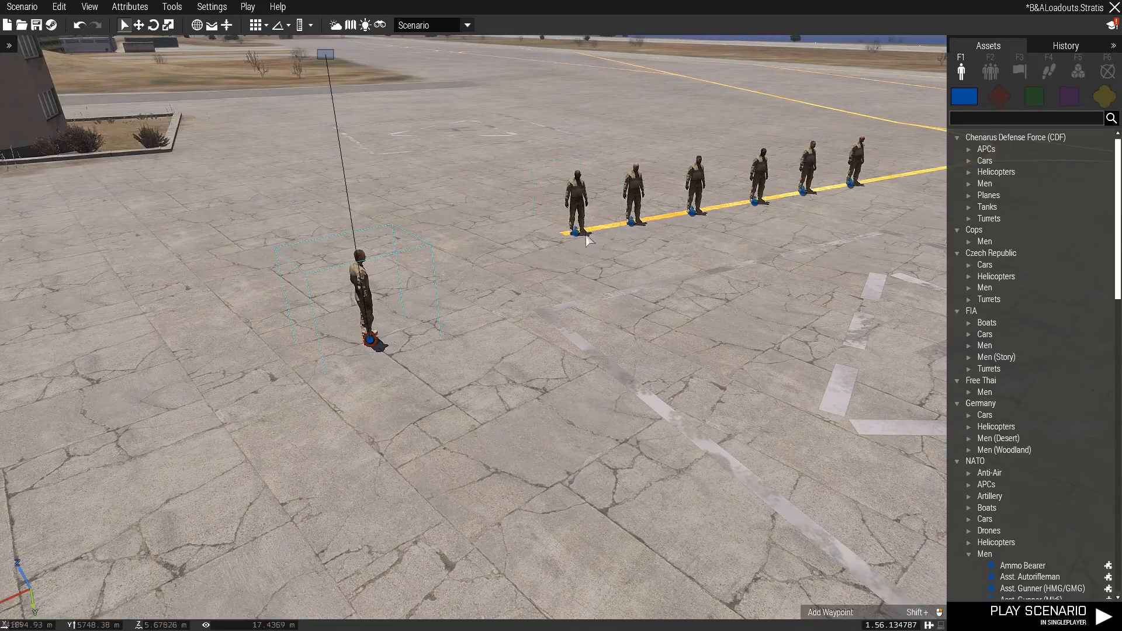
{"action": "double_click", "coordinate": [369, 287]}
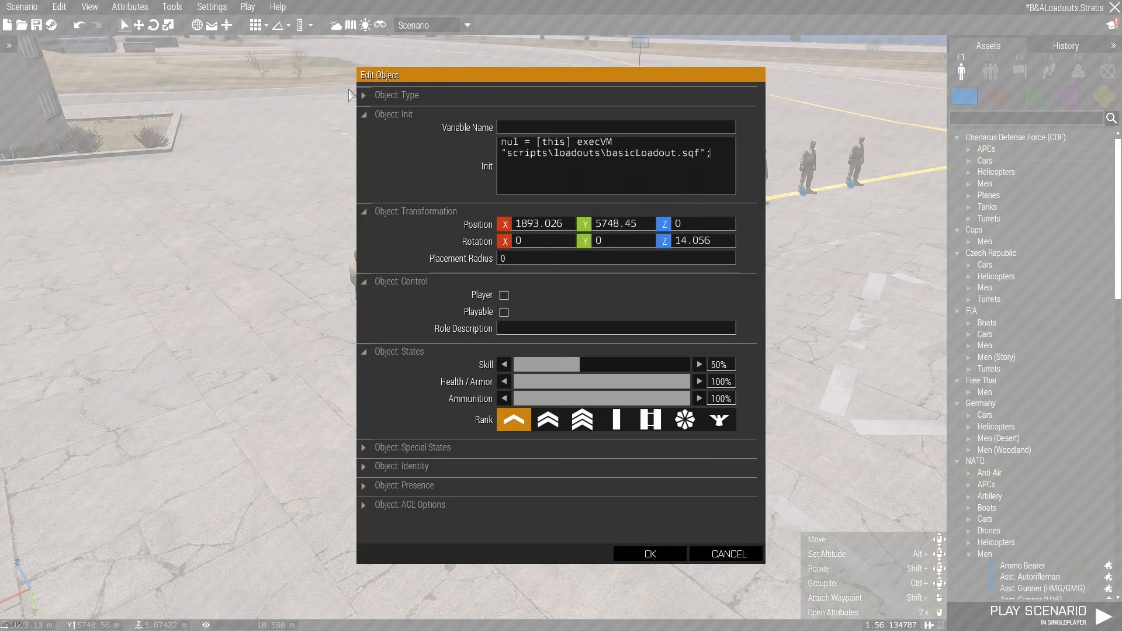
{"action": "left_click", "coordinate": [649, 554]}
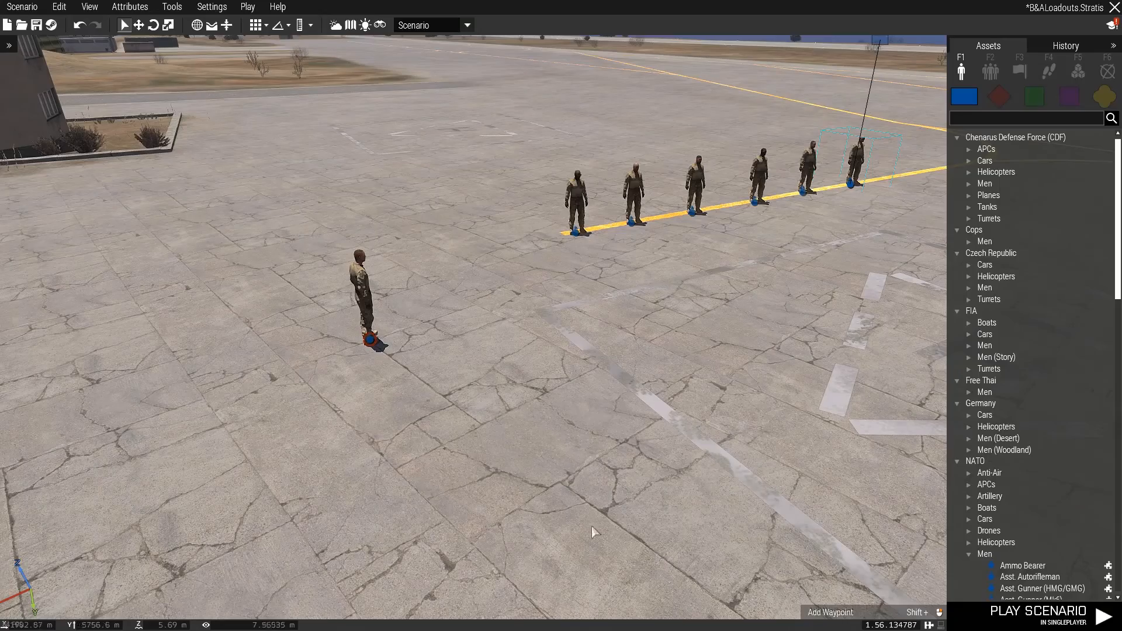
- Play the scenario and check the soldier's inventory for the AK74 and M67 grenades
{"action": "left_click", "coordinate": [1036, 611]}
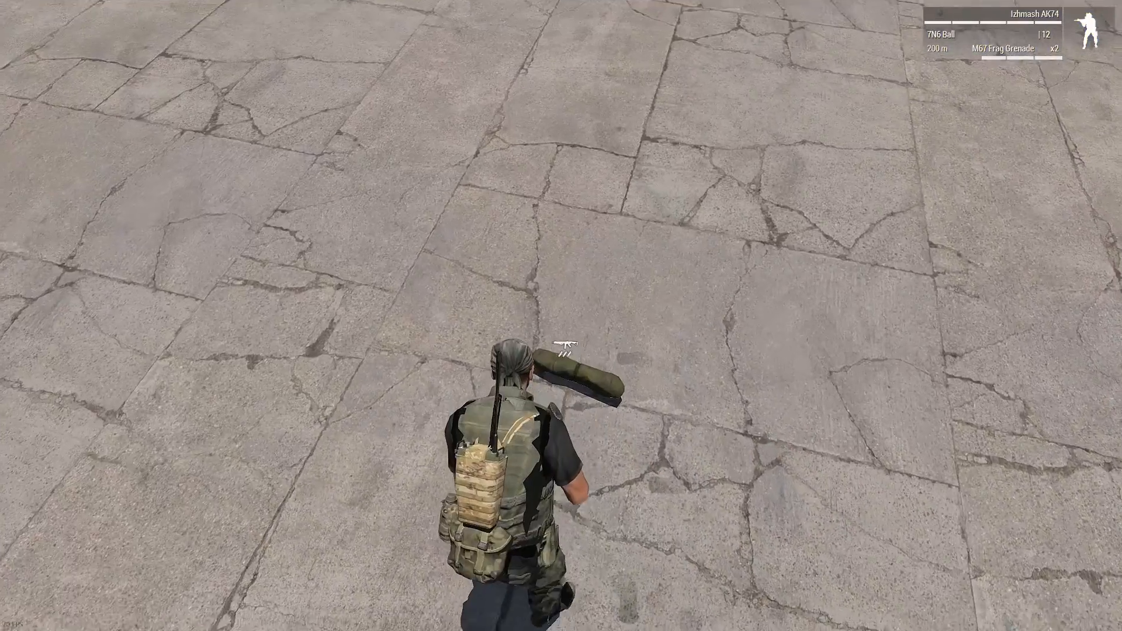
{"action": "key", "text": "i"}
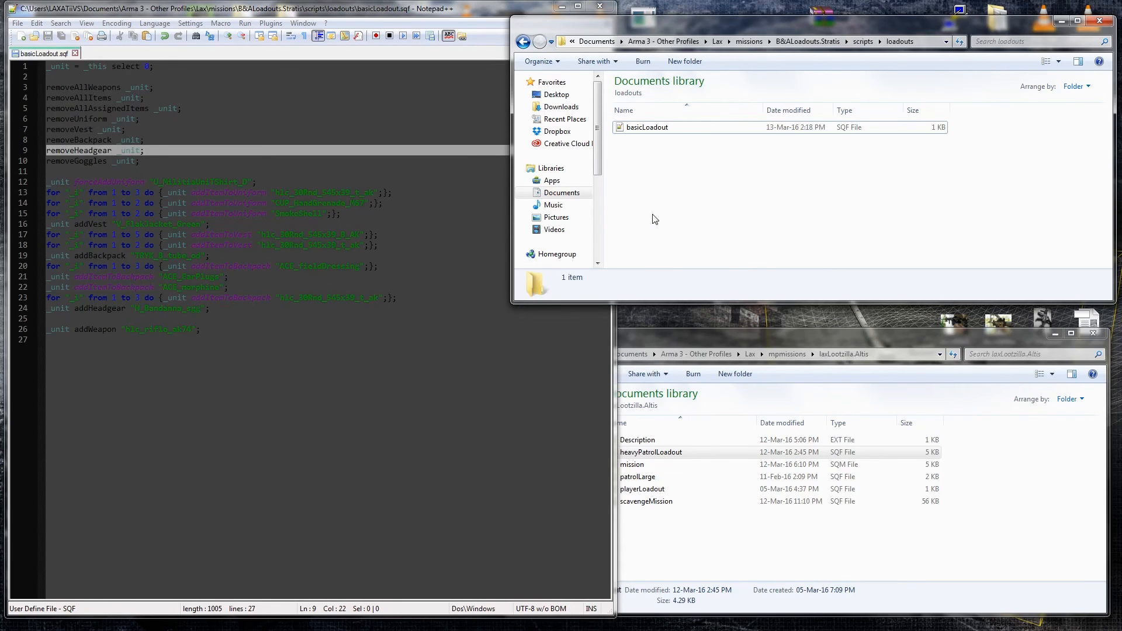
{"action": "mouse_move", "coordinate": [708, 202]}
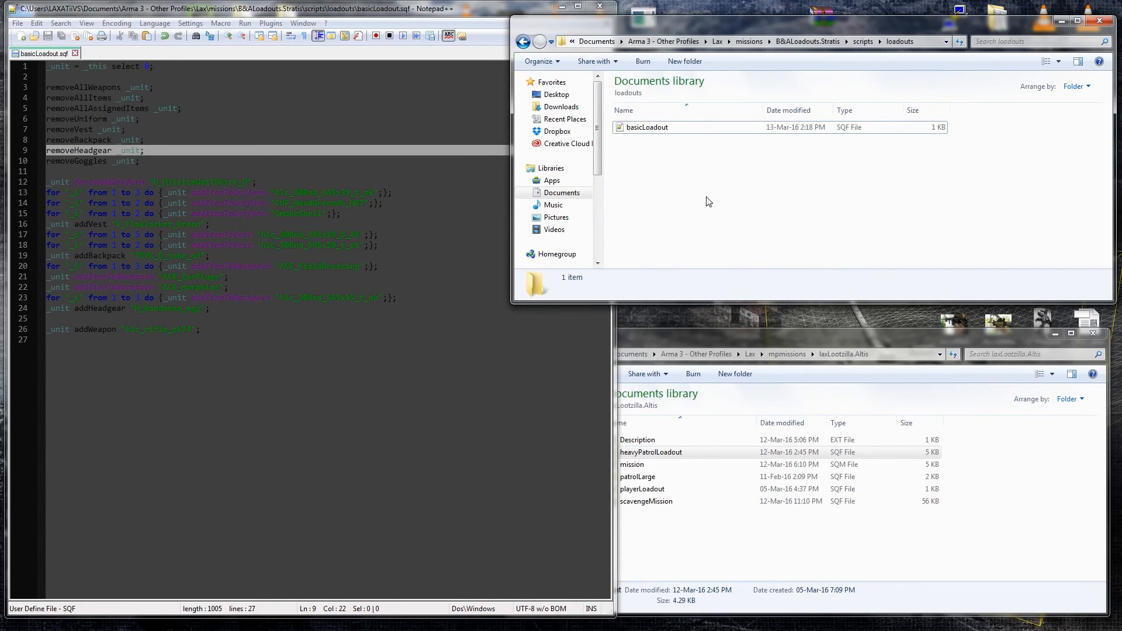
- Duplicate basicLoadout.sqf, rename the copy advLoadout, and open it in Notepad++
{"action": "left_click", "coordinate": [647, 127]}
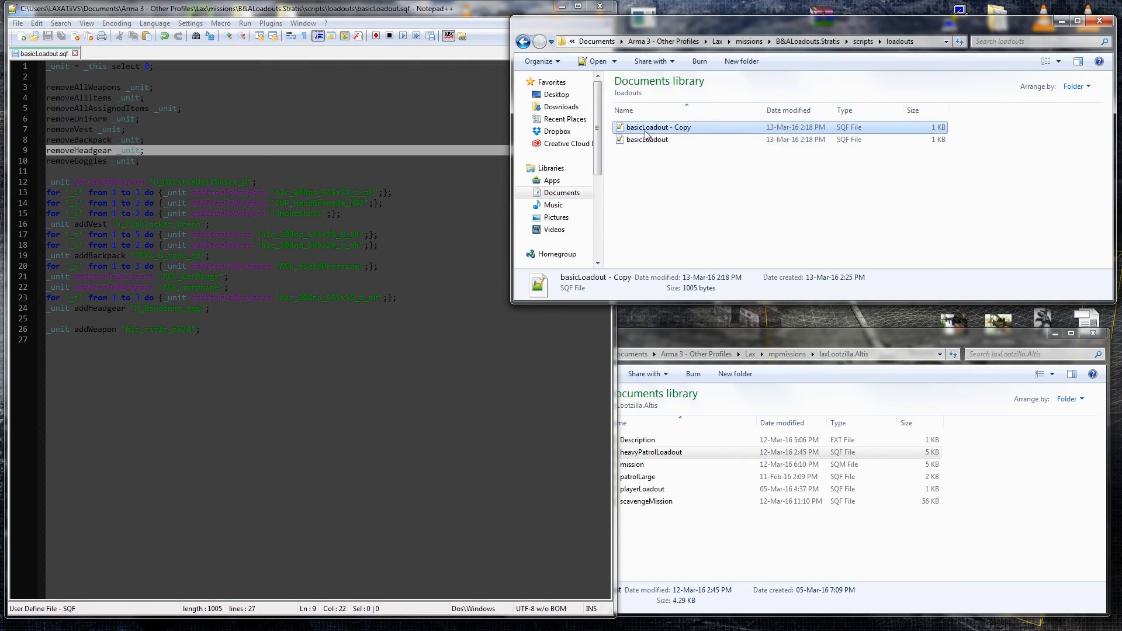
{"action": "double_click", "coordinate": [657, 128]}
{"action": "type", "text": "dv"}
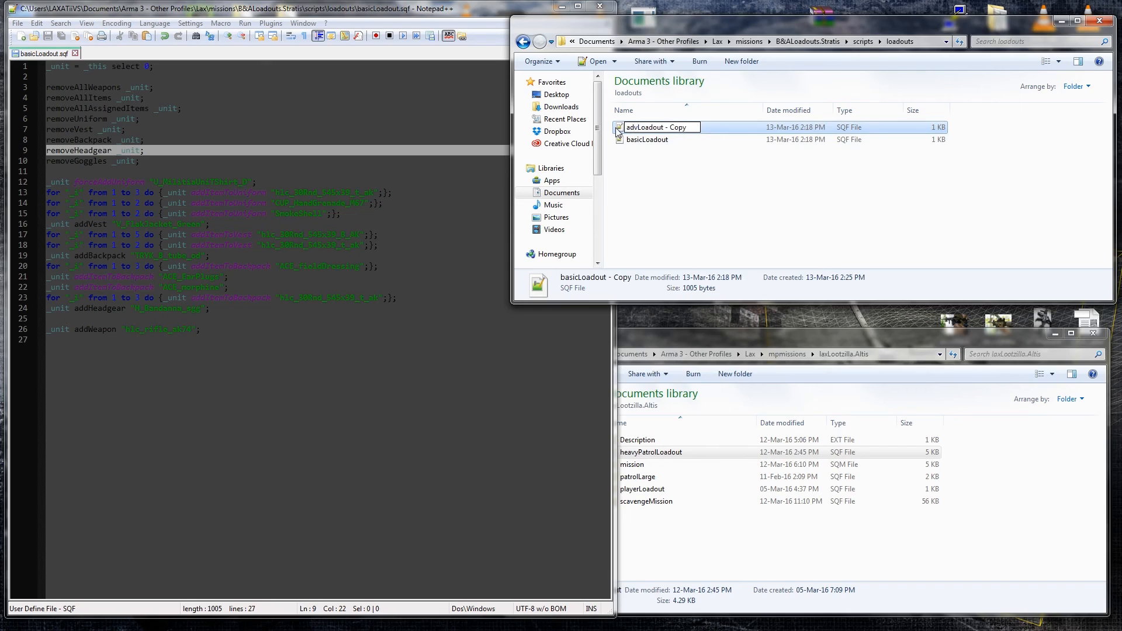
{"action": "left_click", "coordinate": [686, 135]}
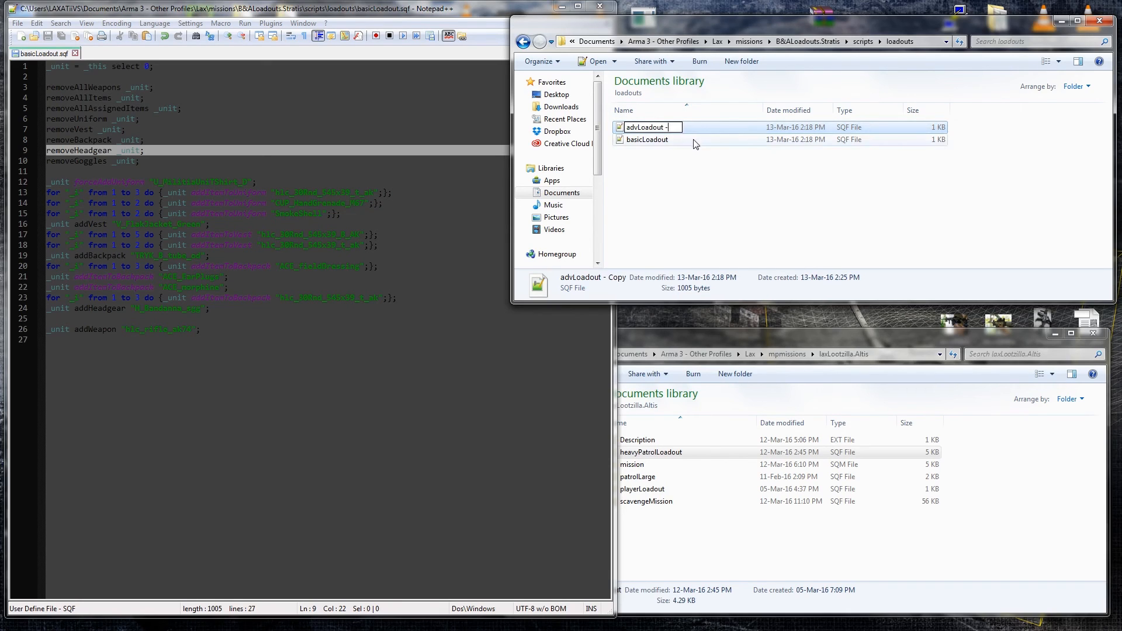
{"action": "double_click", "coordinate": [645, 127]}
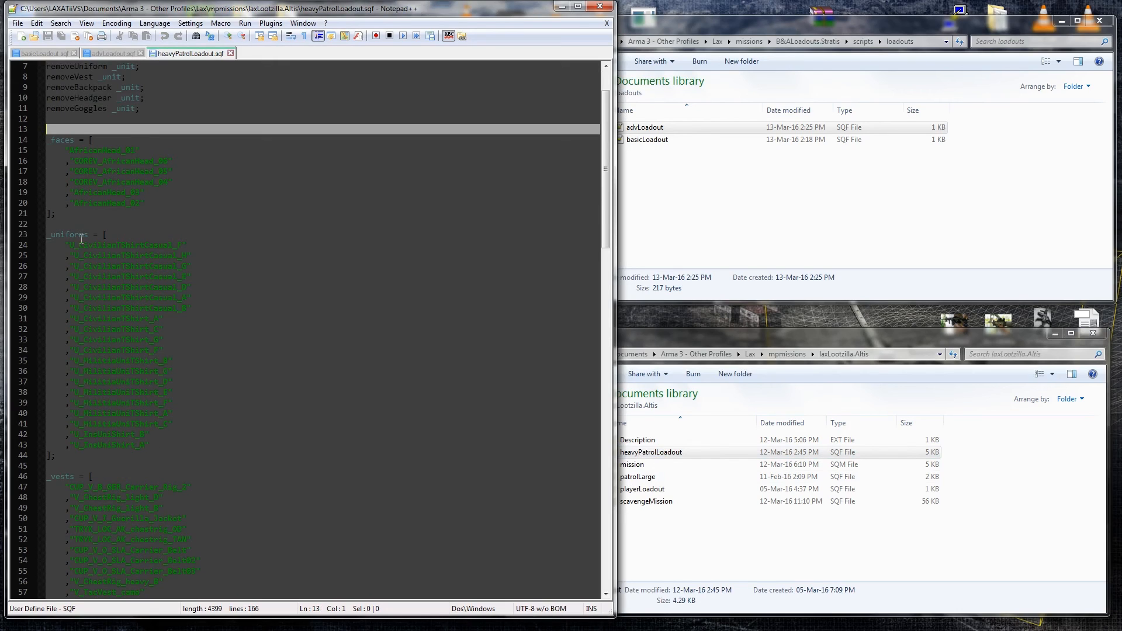
{"action": "mouse_move", "coordinate": [104, 281]}
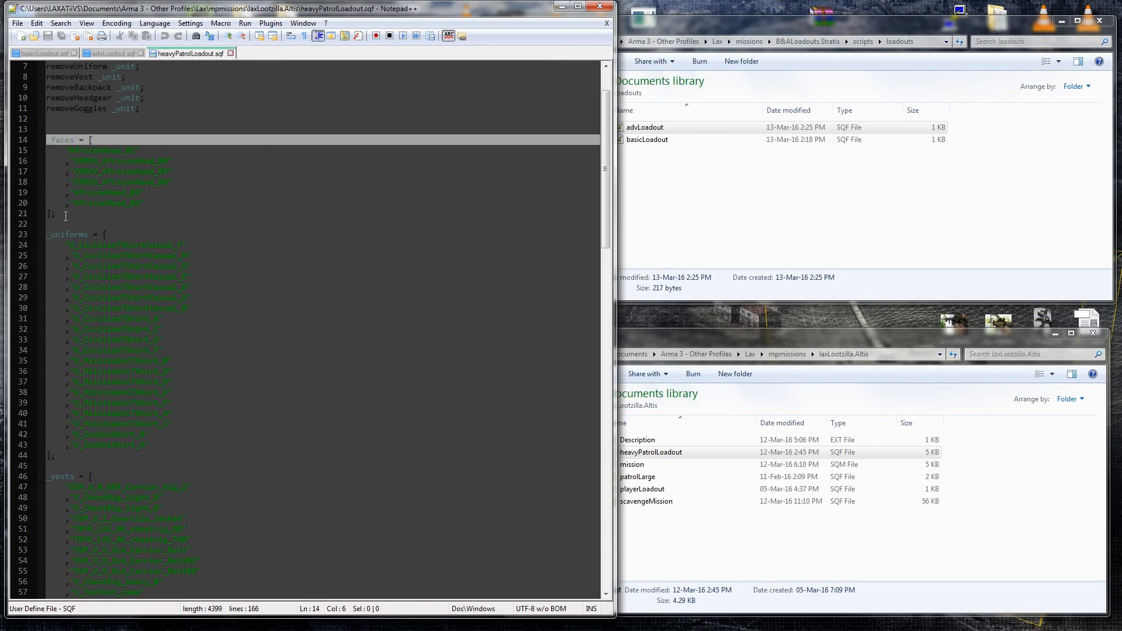
- Review heavyPatrolLoadout.sqf's faces, uniforms, vests and headgear arrays and its selection code
{"action": "left_click", "coordinate": [127, 172]}
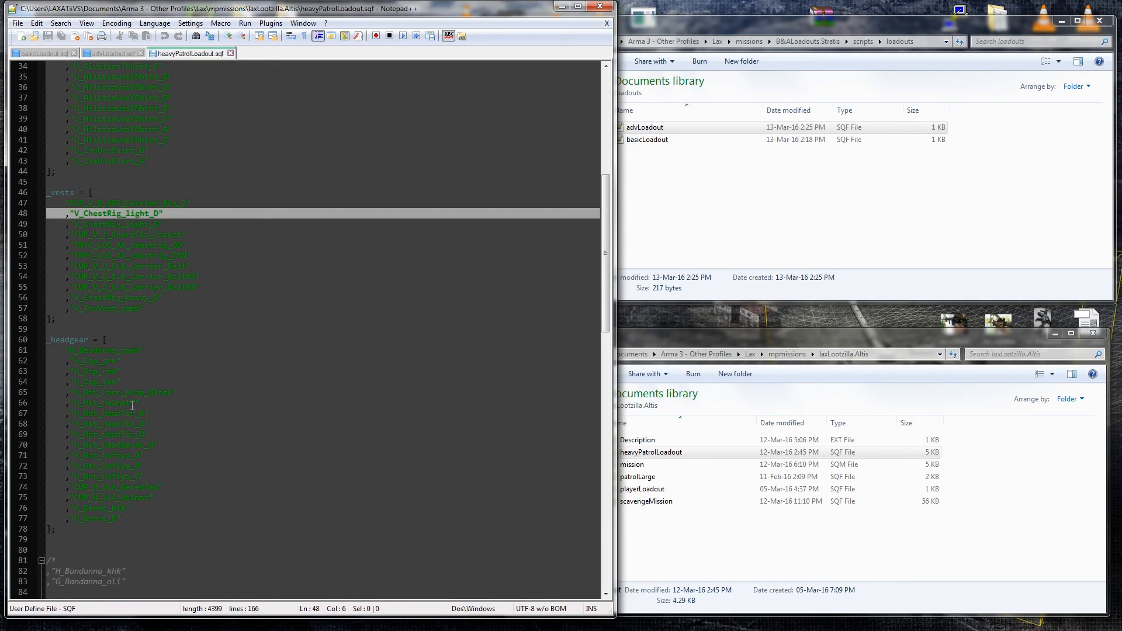
{"action": "mouse_move", "coordinate": [136, 505]}
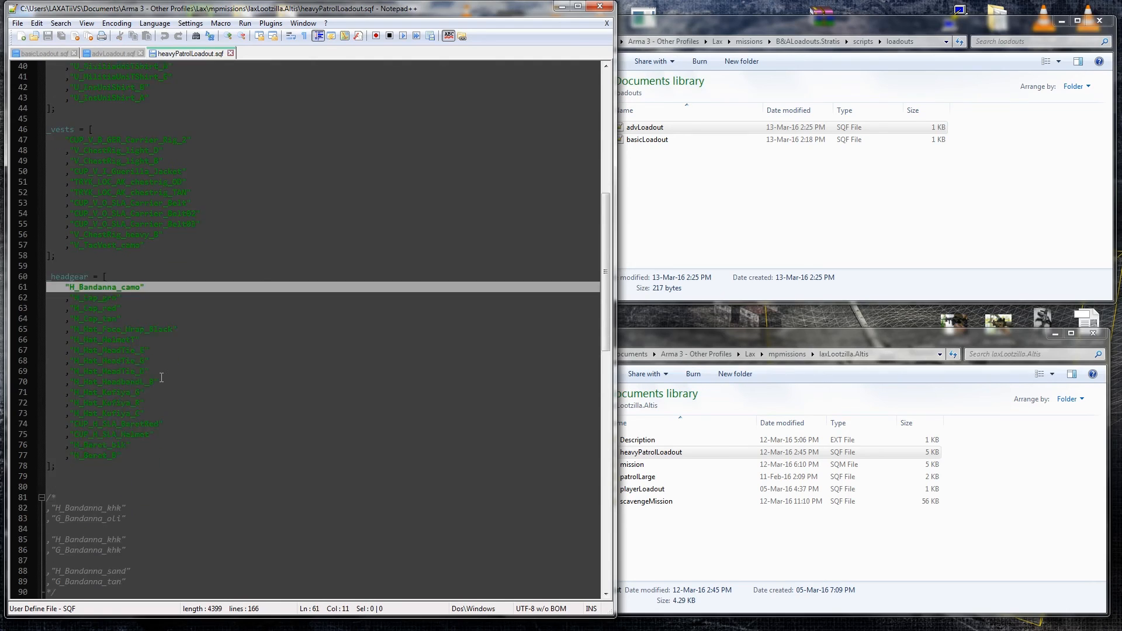
{"action": "scroll", "scroll_direction": "down", "scroll_amount": 3}
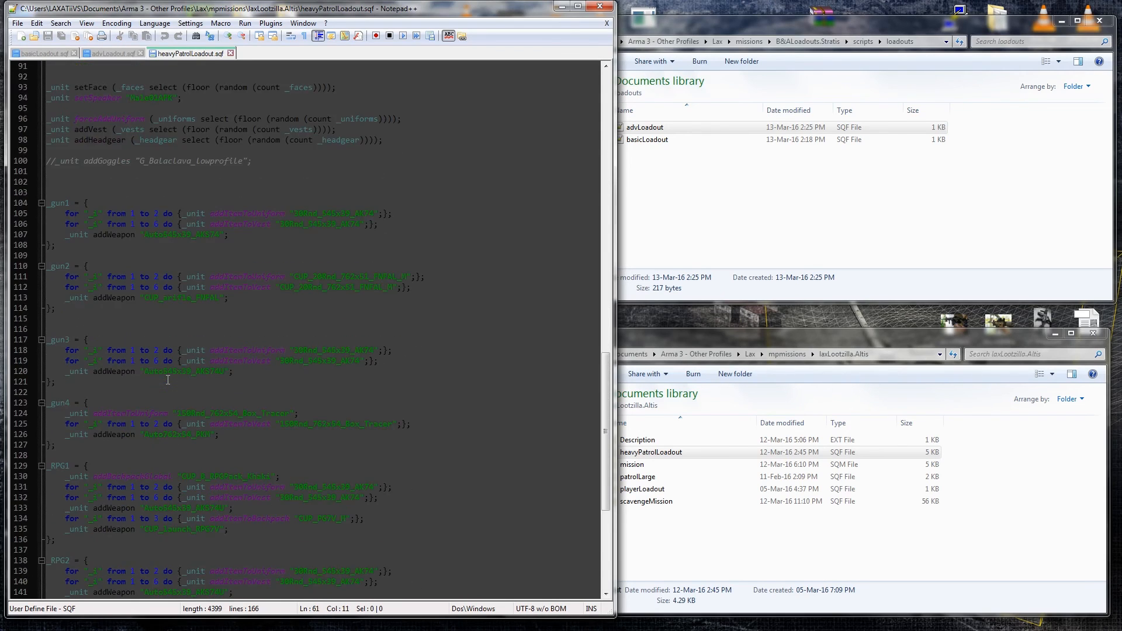
{"action": "scroll", "scroll_direction": "up", "scroll_amount": 3}
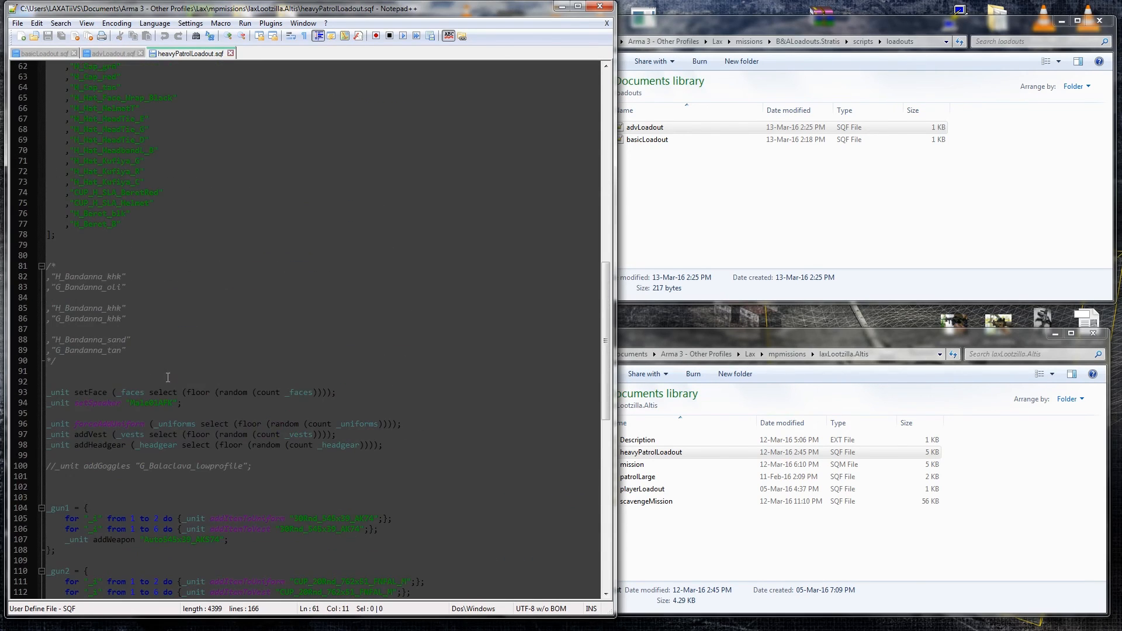
{"action": "scroll", "scroll_direction": "up", "scroll_amount": 3}
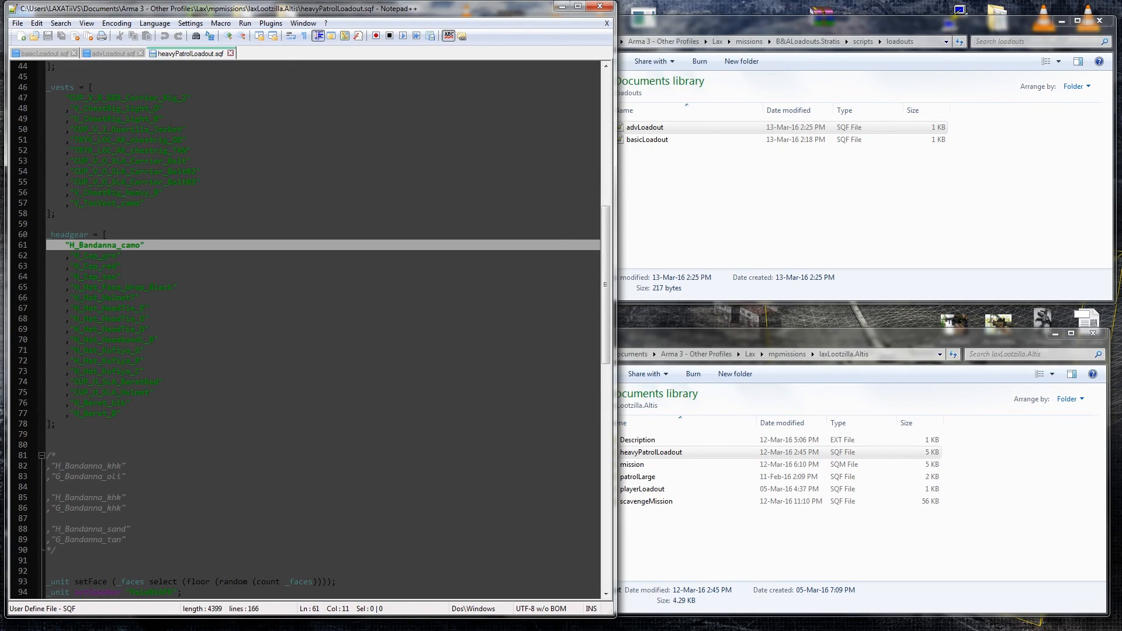
{"action": "mouse_move", "coordinate": [351, 229]}
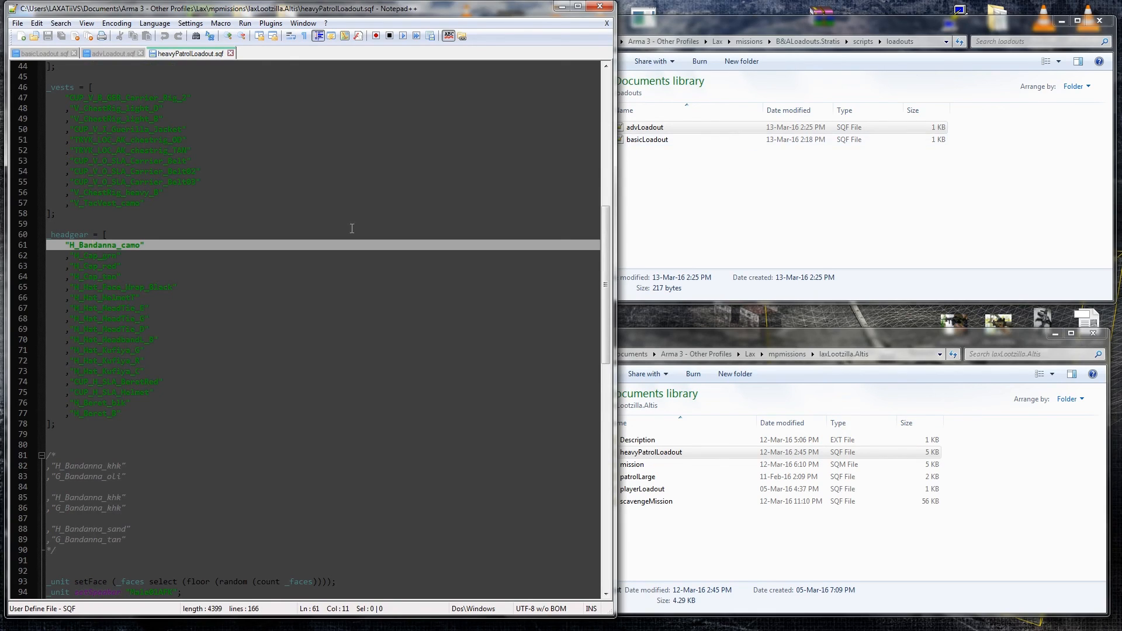
- Select all of heavyPatrolLoadout.sqf's text and copy it
{"action": "key", "text": "ctrl+a"}
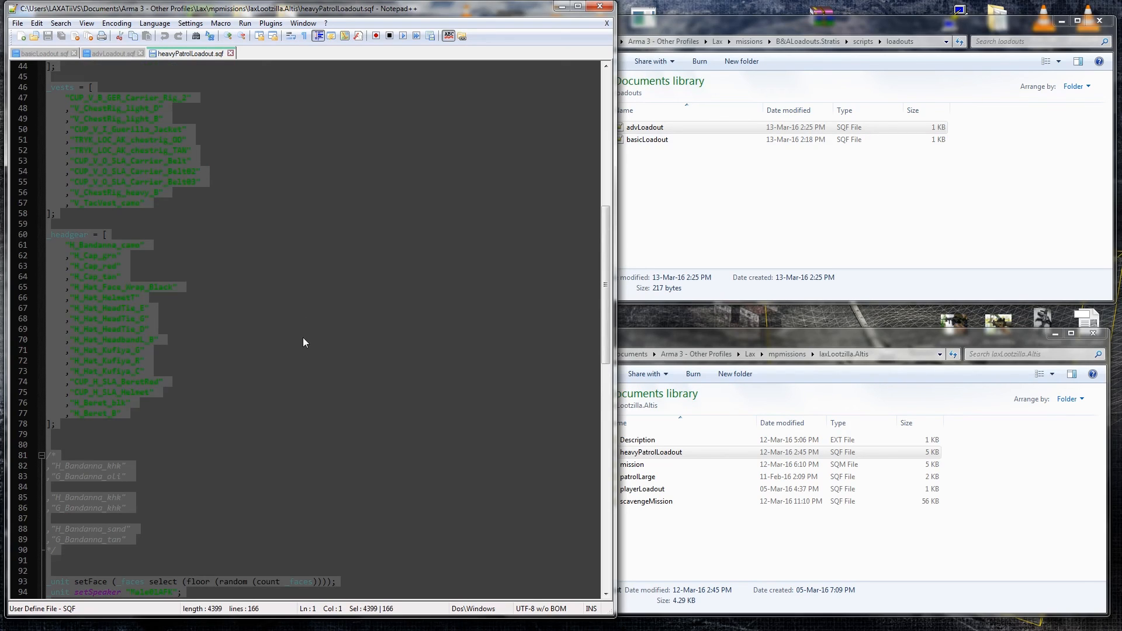
{"action": "left_click", "coordinate": [111, 53]}
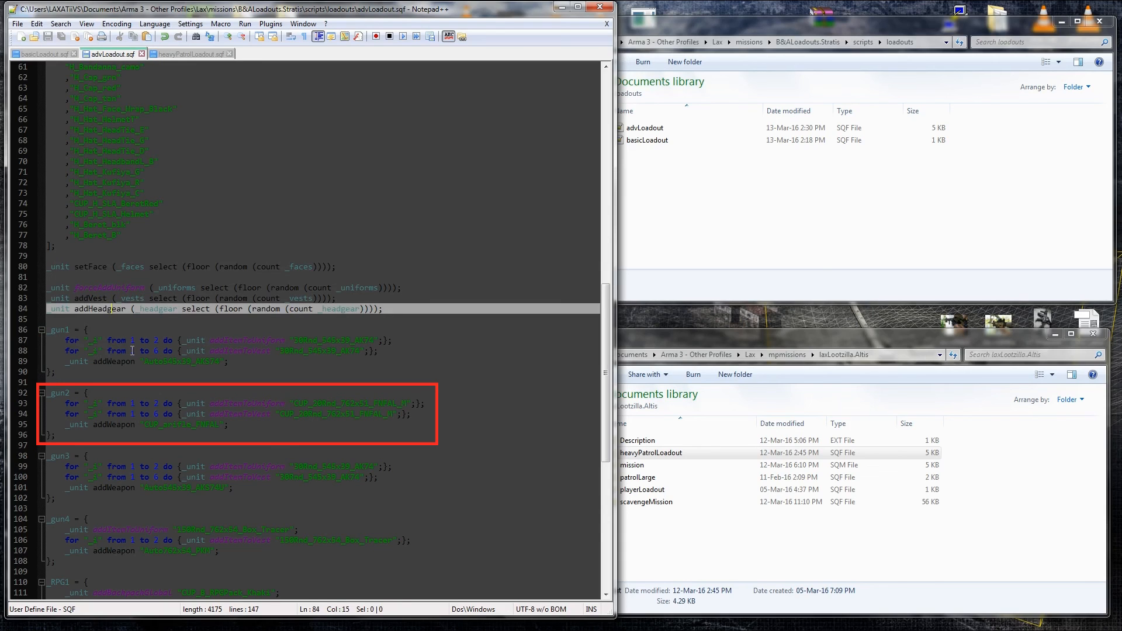
{"action": "scroll", "scroll_direction": "down", "scroll_amount": 3}
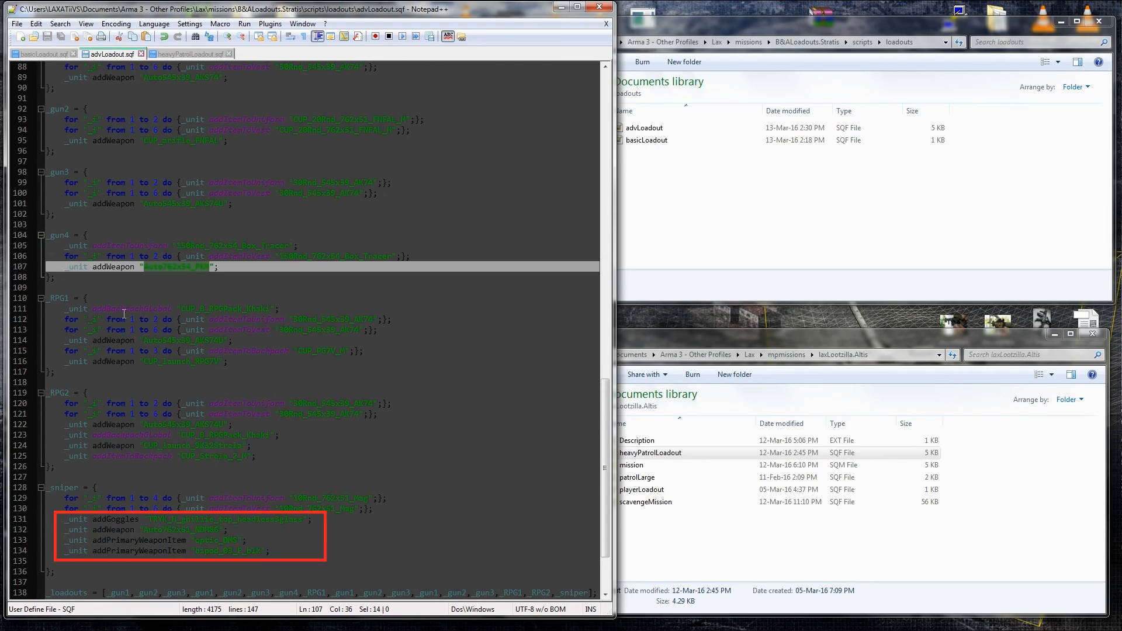
- Scroll to the _loadouts array weighting _gun1–_gun3 above _RPG1, _RPG2 and _sniper
{"action": "scroll", "scroll_direction": "down", "scroll_amount": 3}
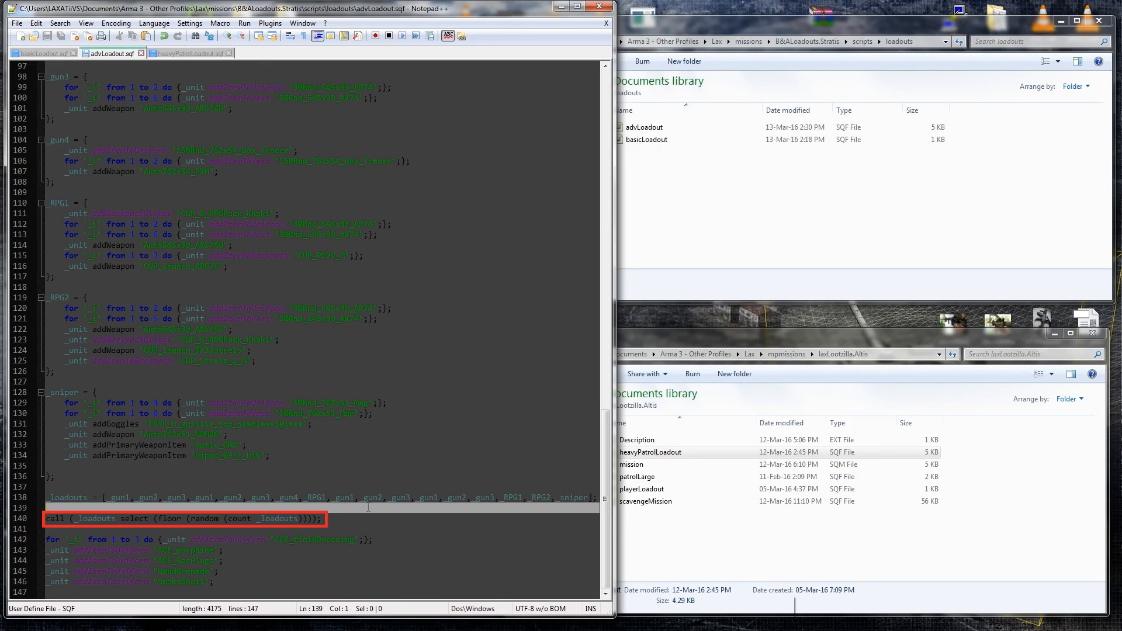
- Add the call picking a random _loadouts entry and return to Eden Editor
{"action": "left_click", "coordinate": [179, 560]}
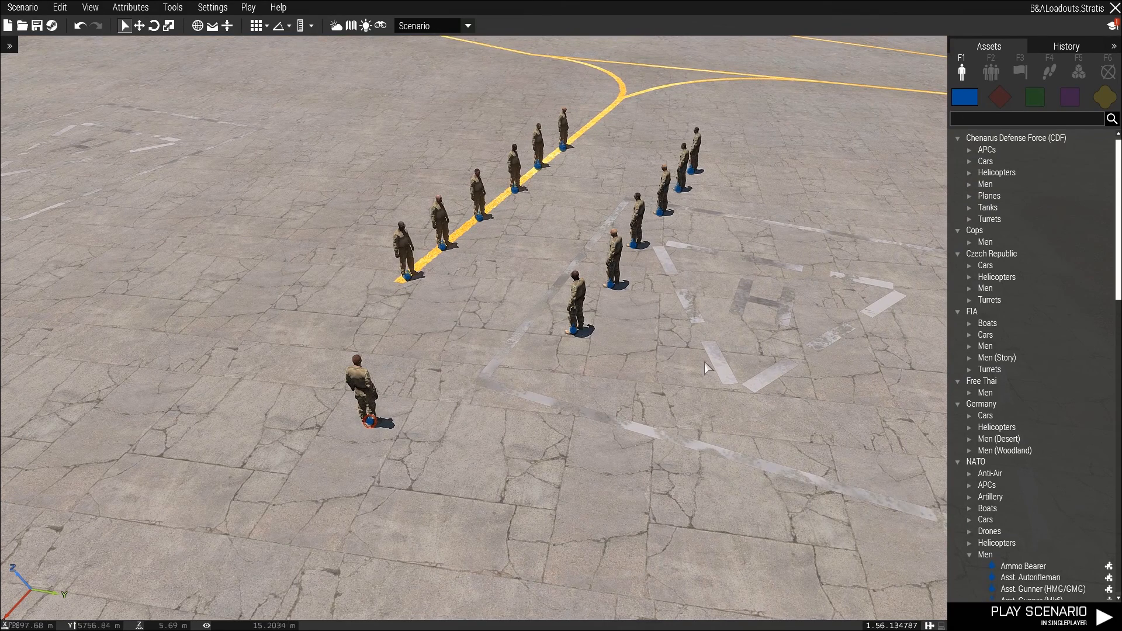
- Set a soldier's Init to nul = [this] execVM "scripts\loadouts\advLoadout.sqf"; and confirm
{"action": "double_click", "coordinate": [365, 393]}
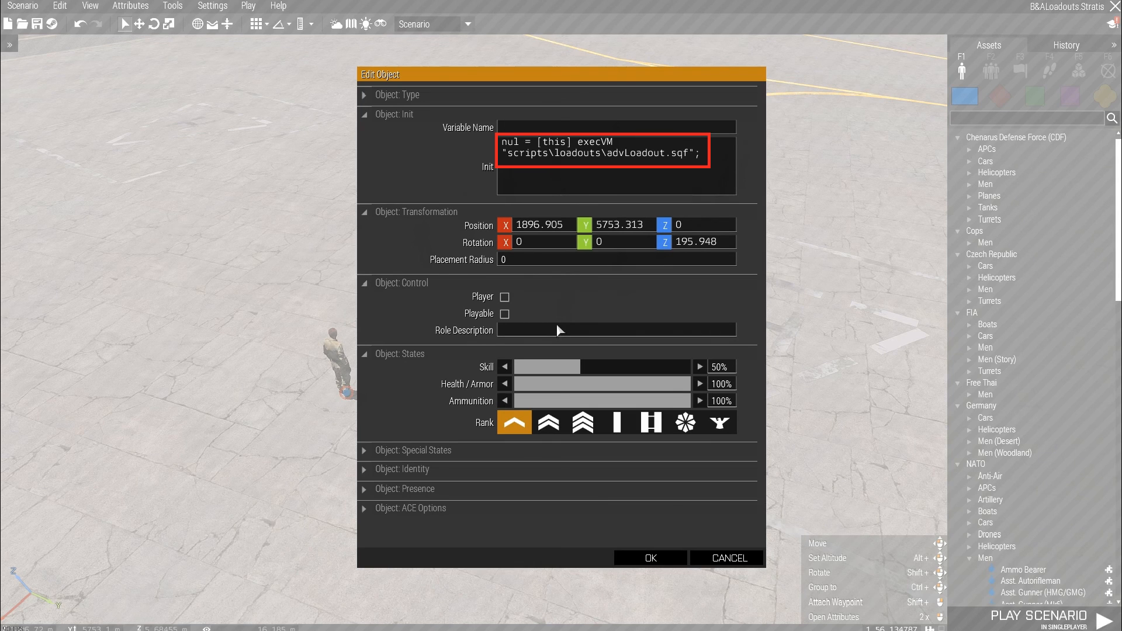
{"action": "left_click", "coordinate": [650, 557]}
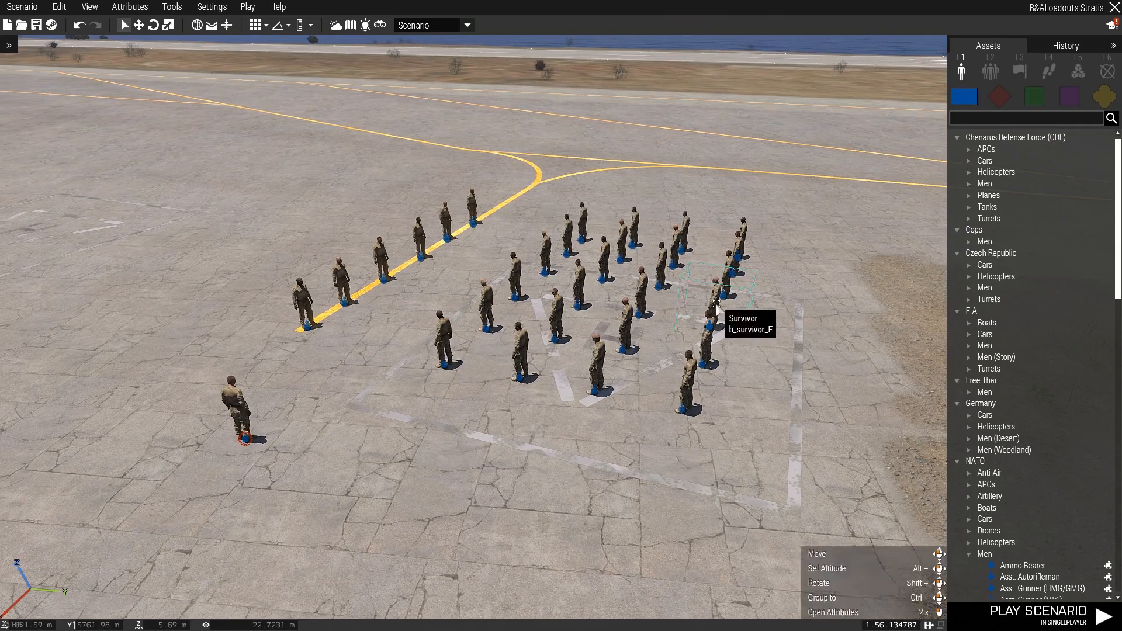
- Duplicate the soldier into a large block and launch the scenario
{"action": "key", "text": "ctrl+s"}
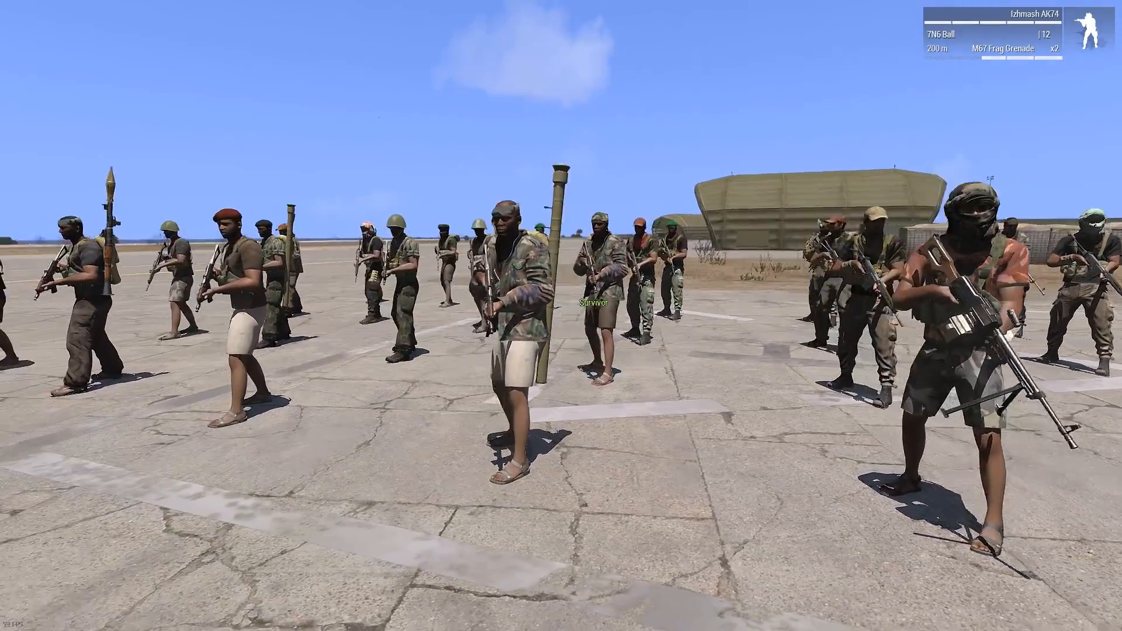
{"action": "mouse_move", "coordinate": [561, 316]}
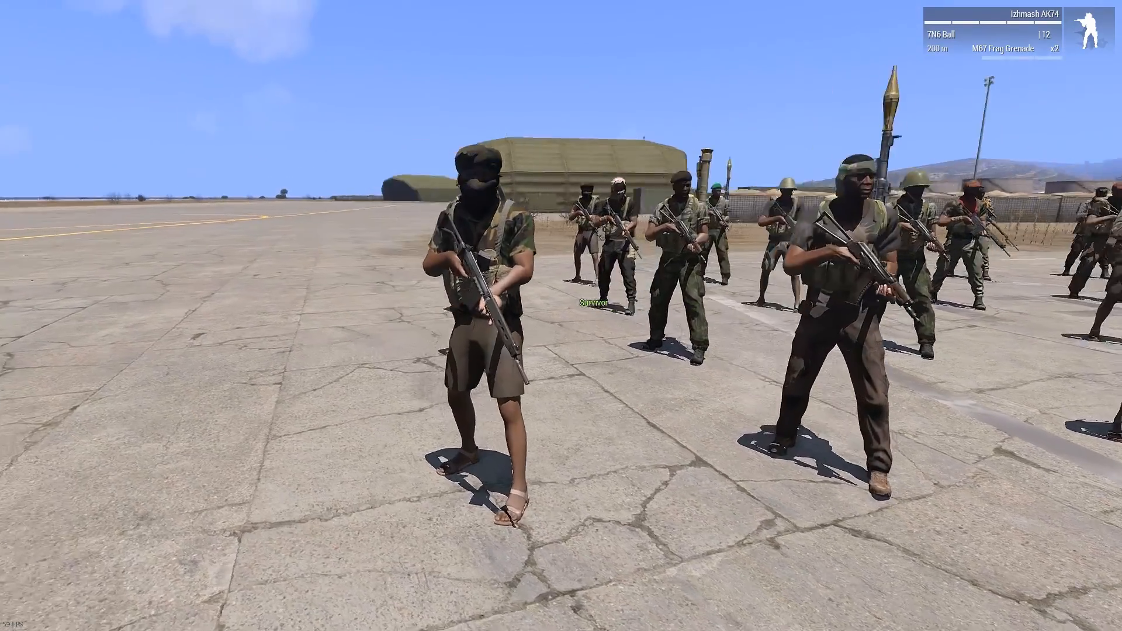
{"action": "mouse_move", "coordinate": [561, 315]}
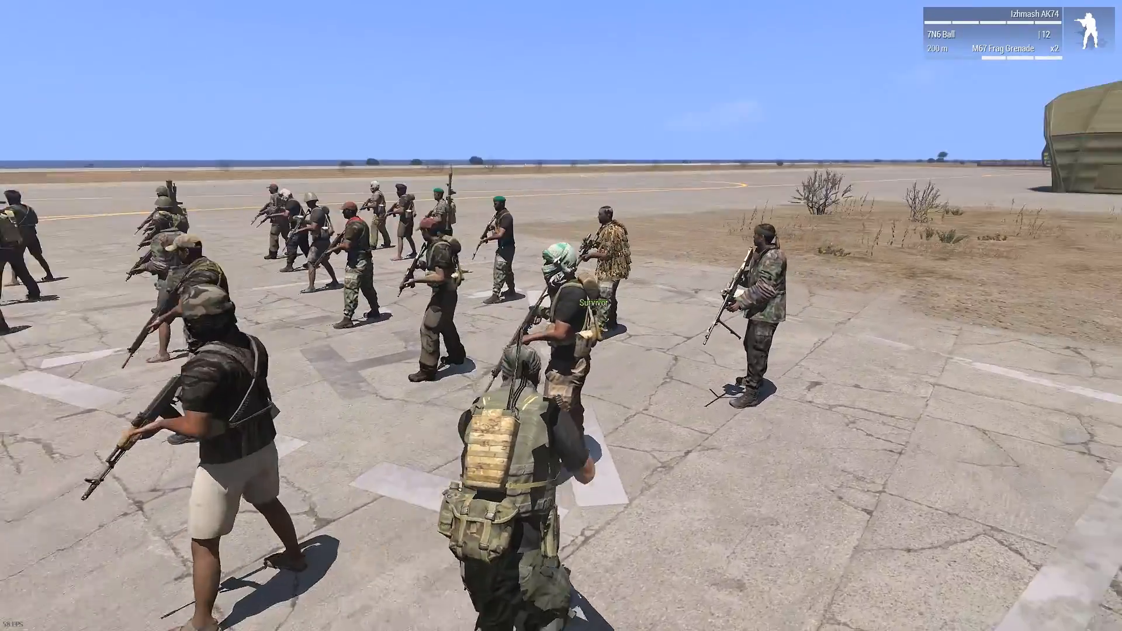
{"action": "mouse_move", "coordinate": [562, 315]}
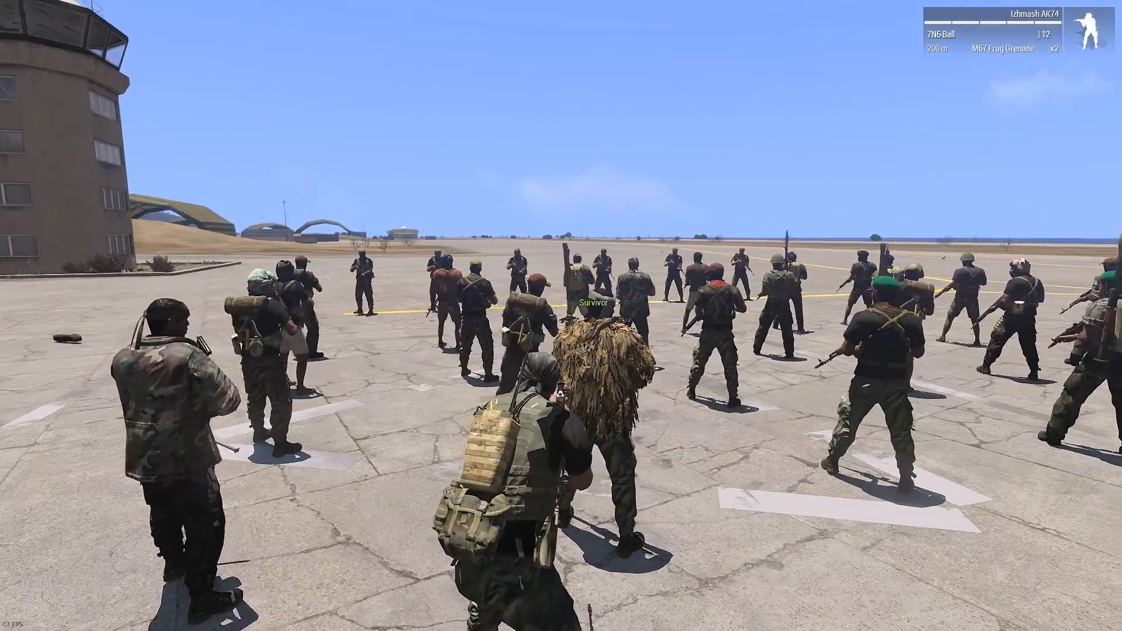
{"action": "mouse_move", "coordinate": [561, 316]}
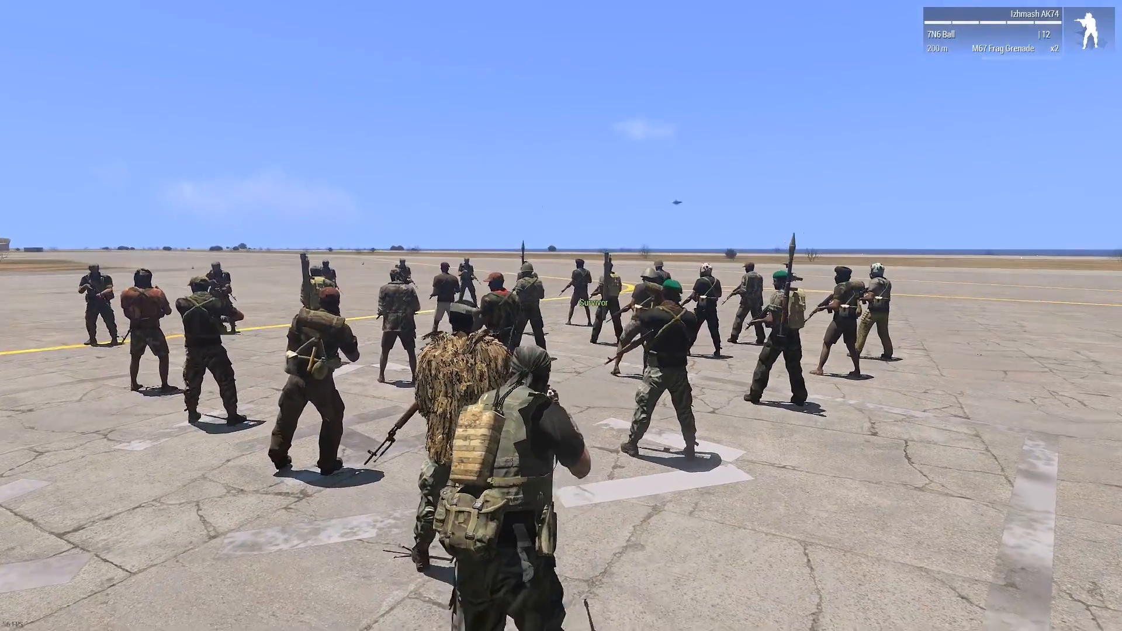